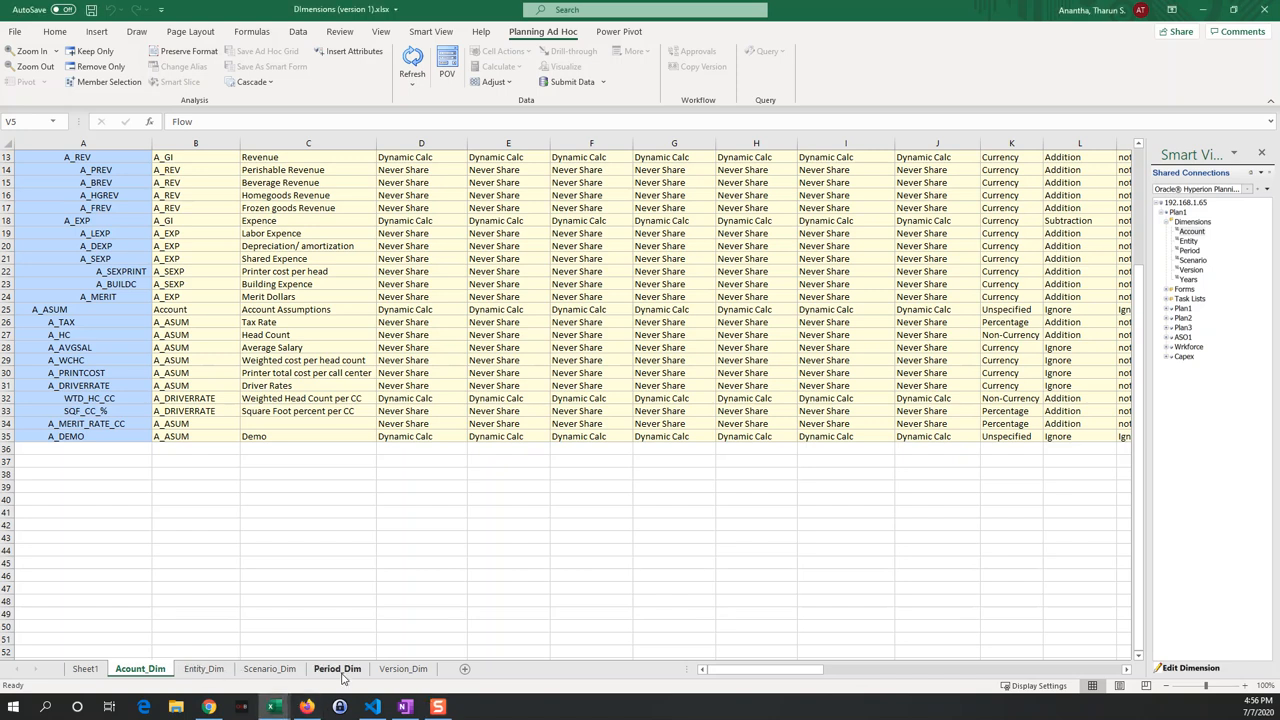
Open the Entity_Dim sheet and inspect the E_Total, E_FIN/ACT and E_FIN members.
left_click(203, 668)
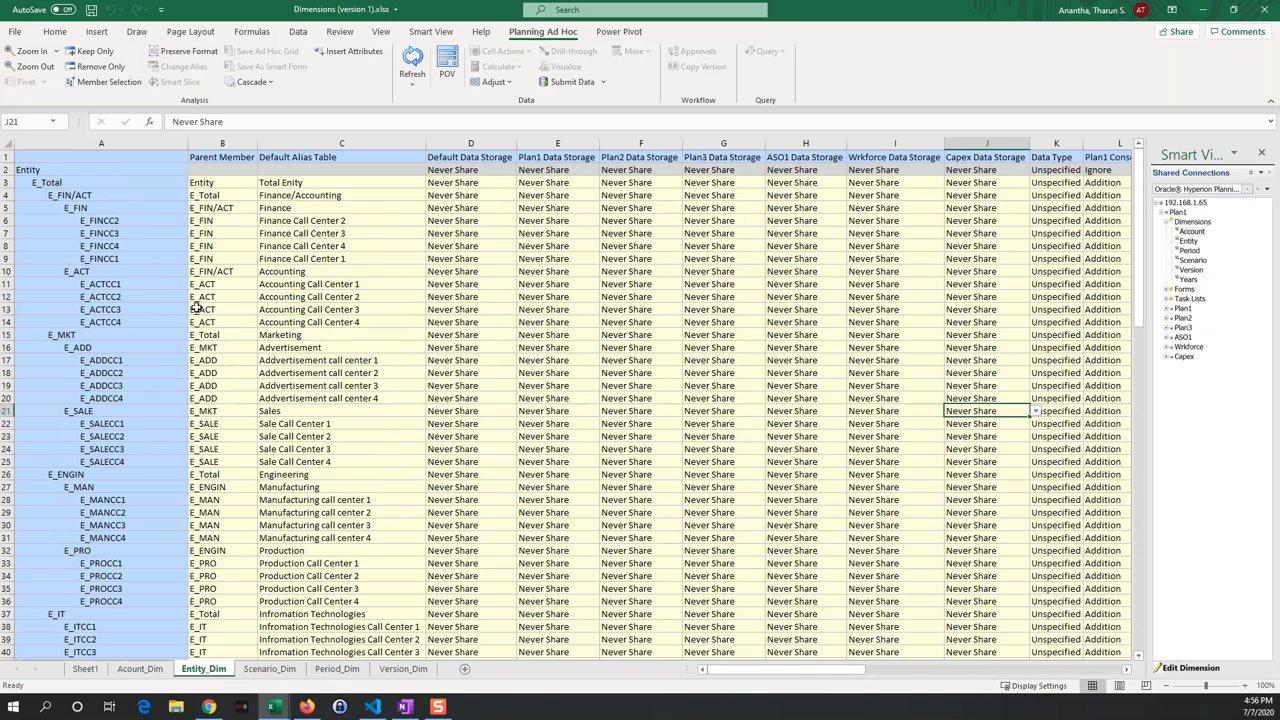
mouse_move(177, 262)
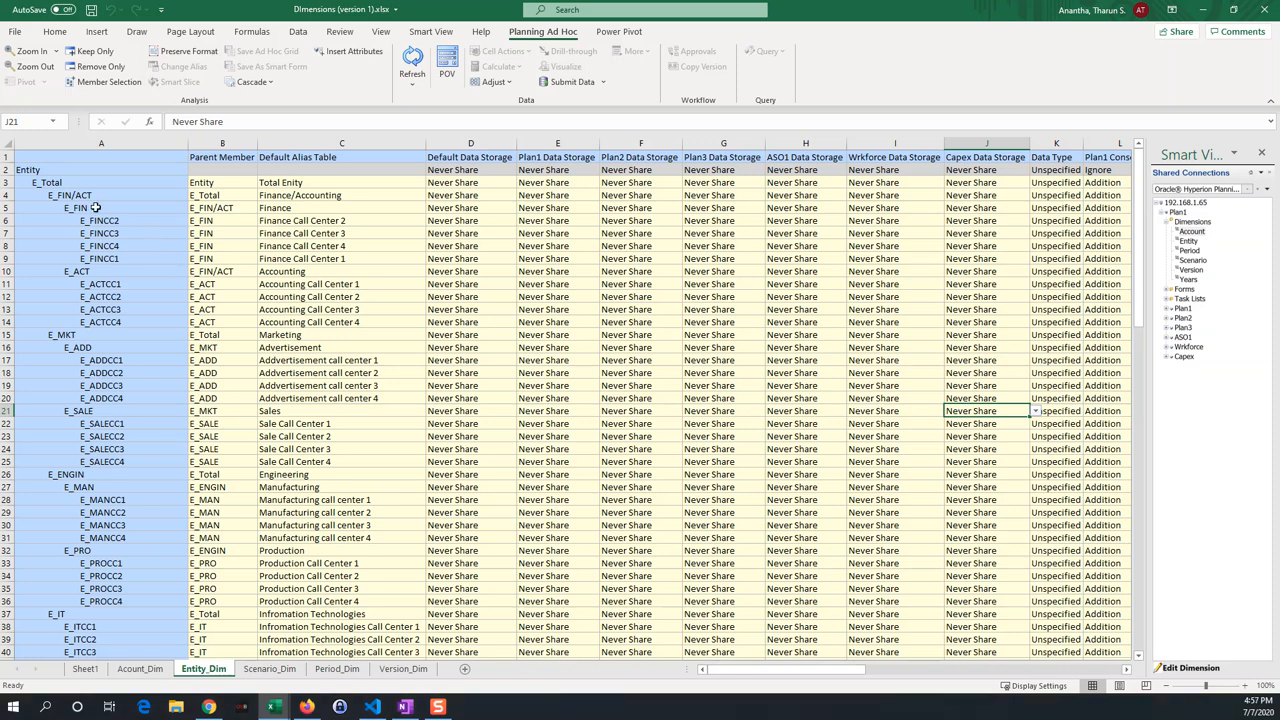
left_click(100, 183)
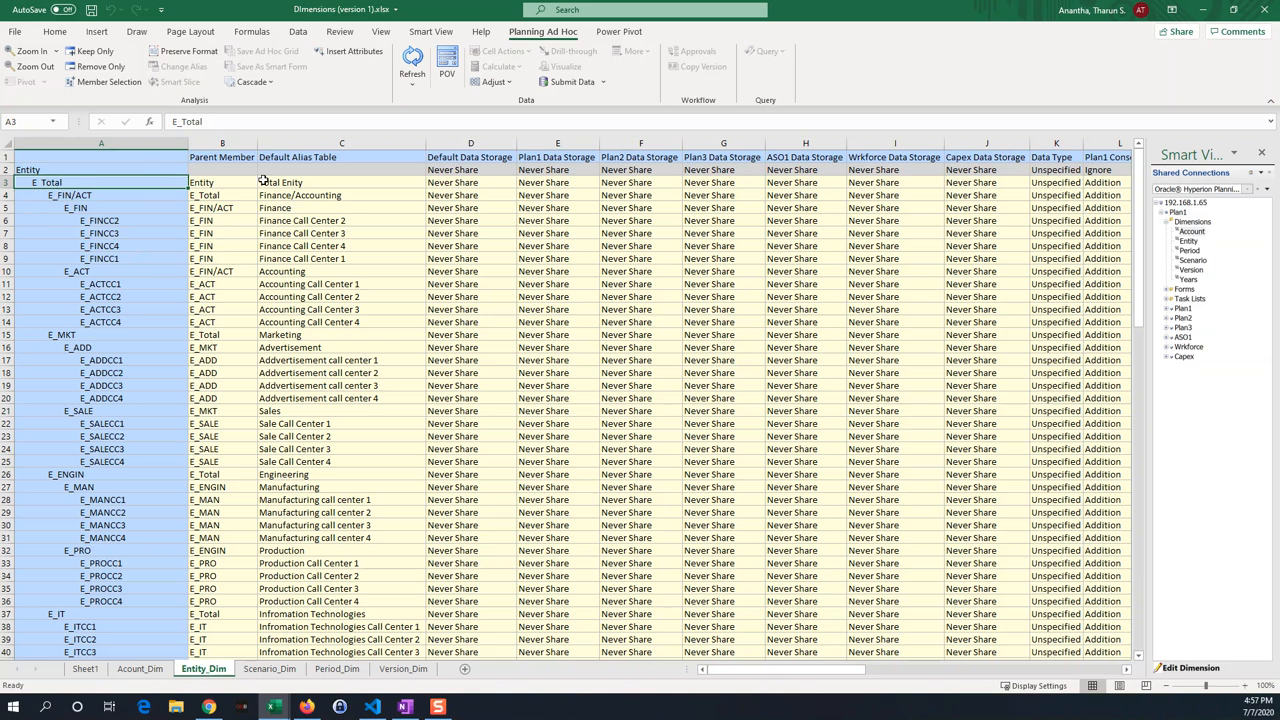
left_click(101, 207)
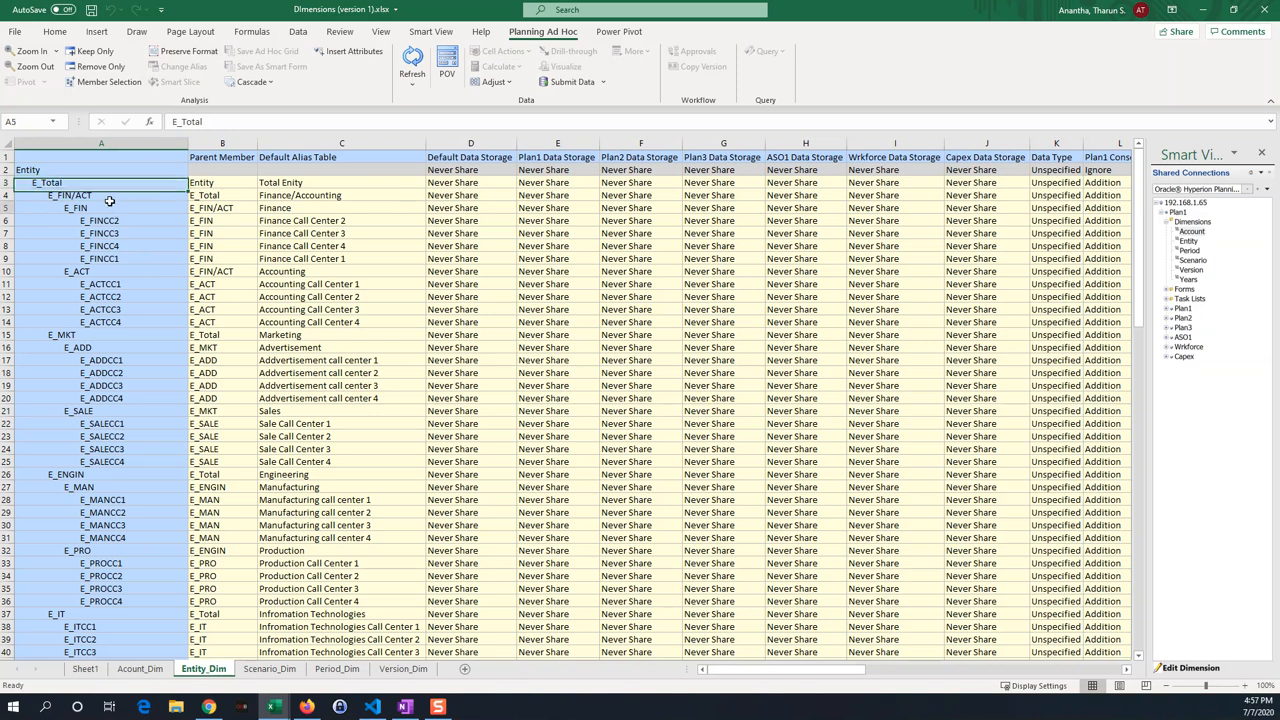
left_click(100, 195)
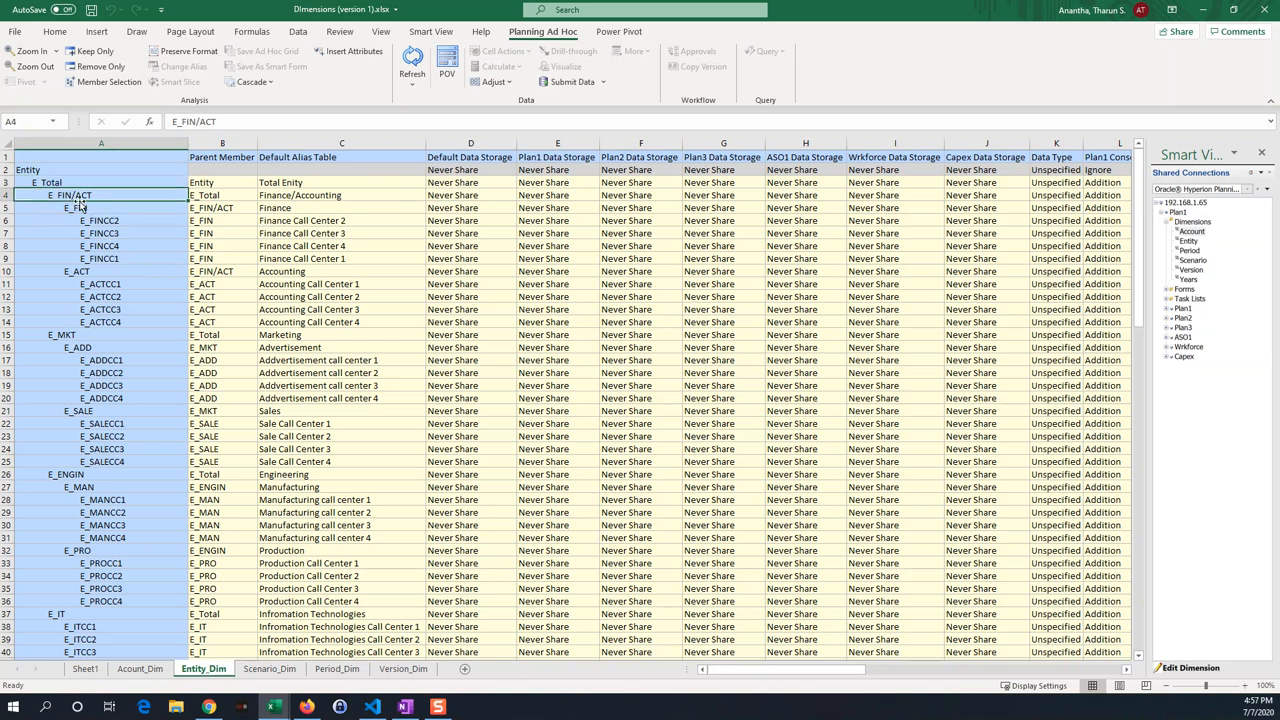
left_click(101, 207)
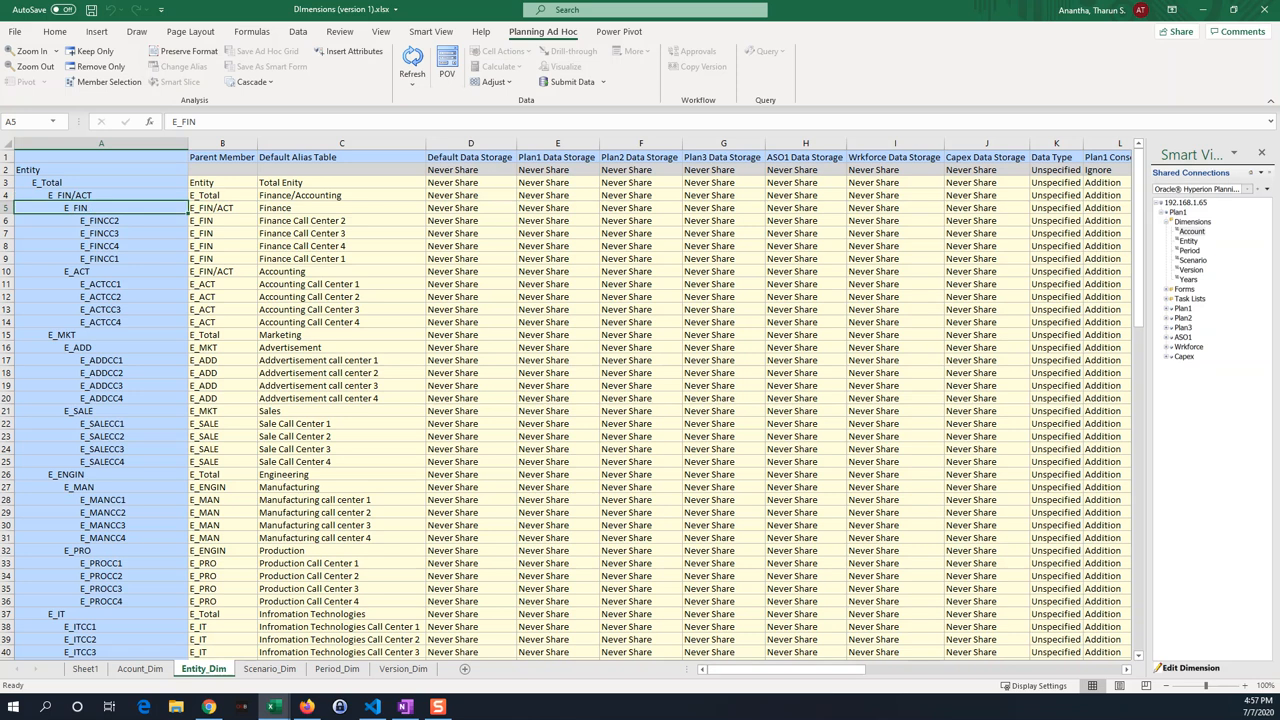
scroll("down", 3)
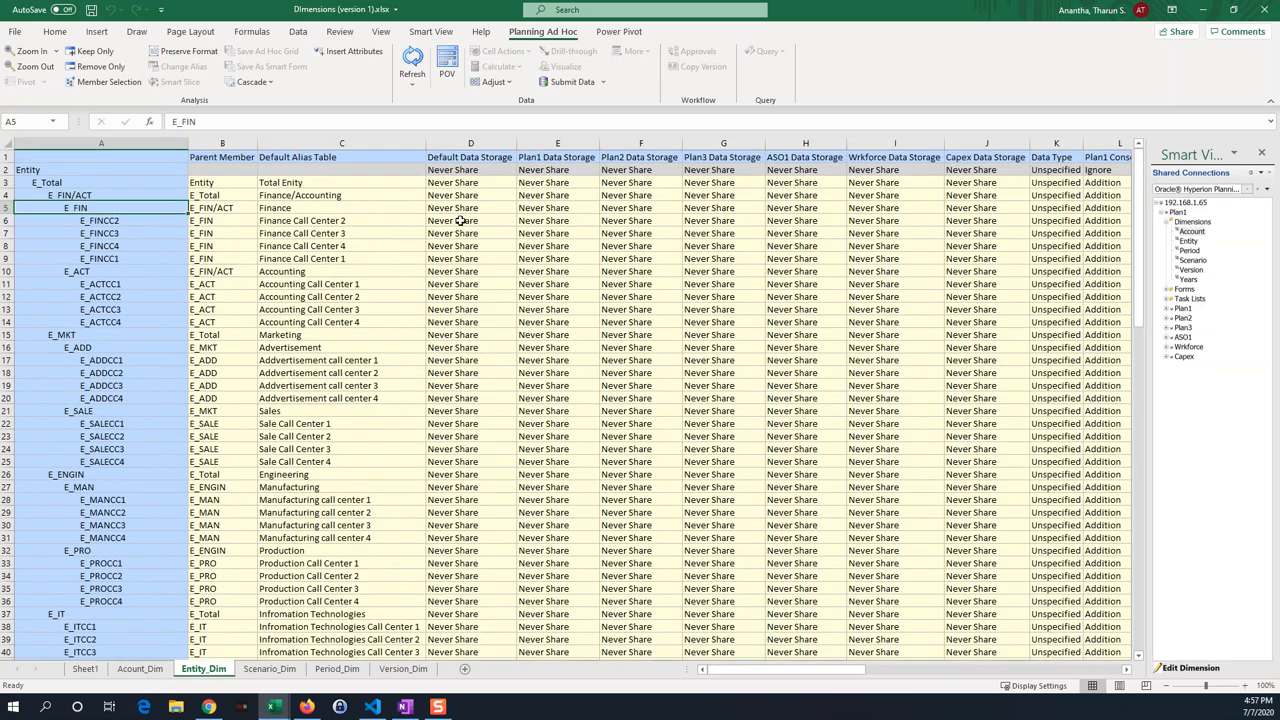
scroll("down", 3)
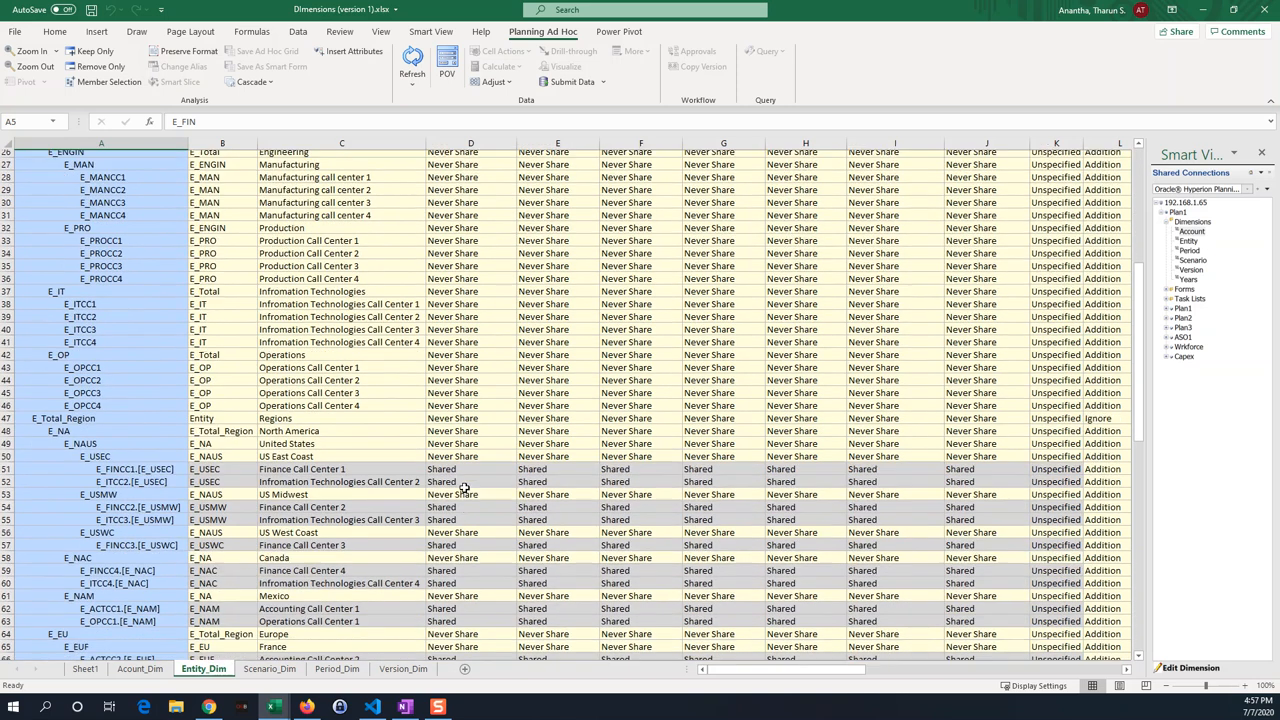
scroll("down", 3)
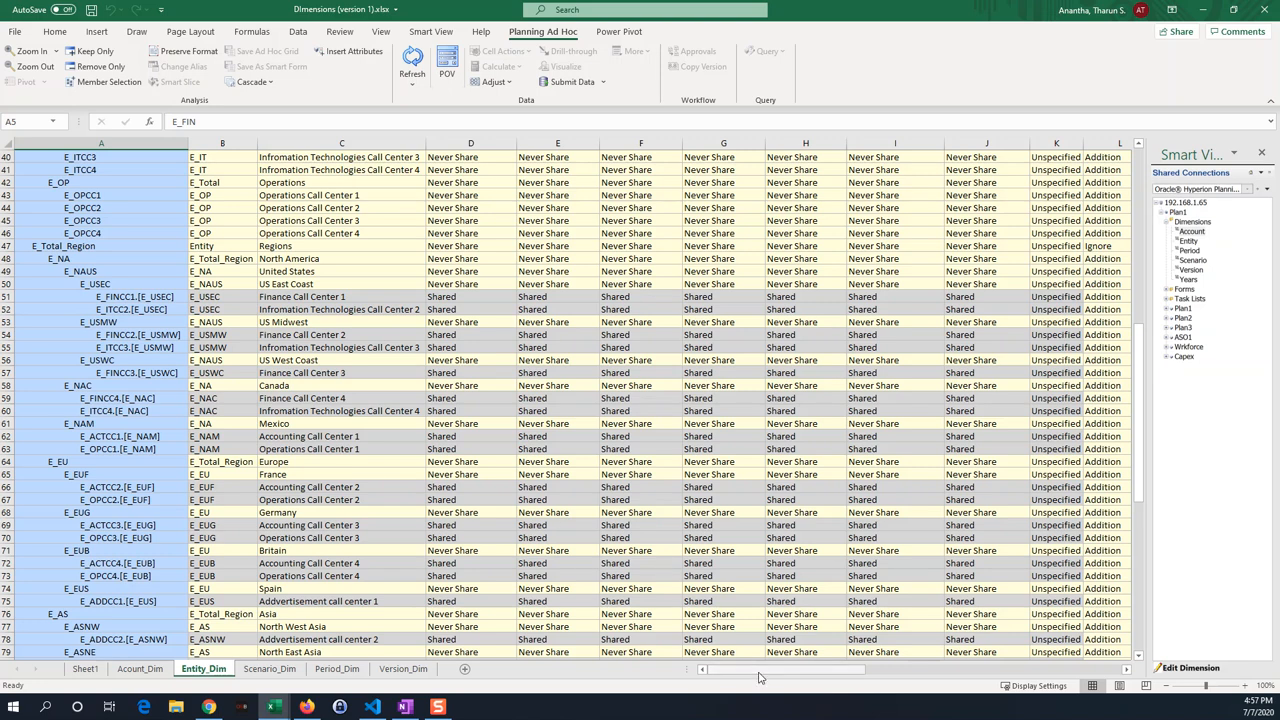
scroll("right", 3)
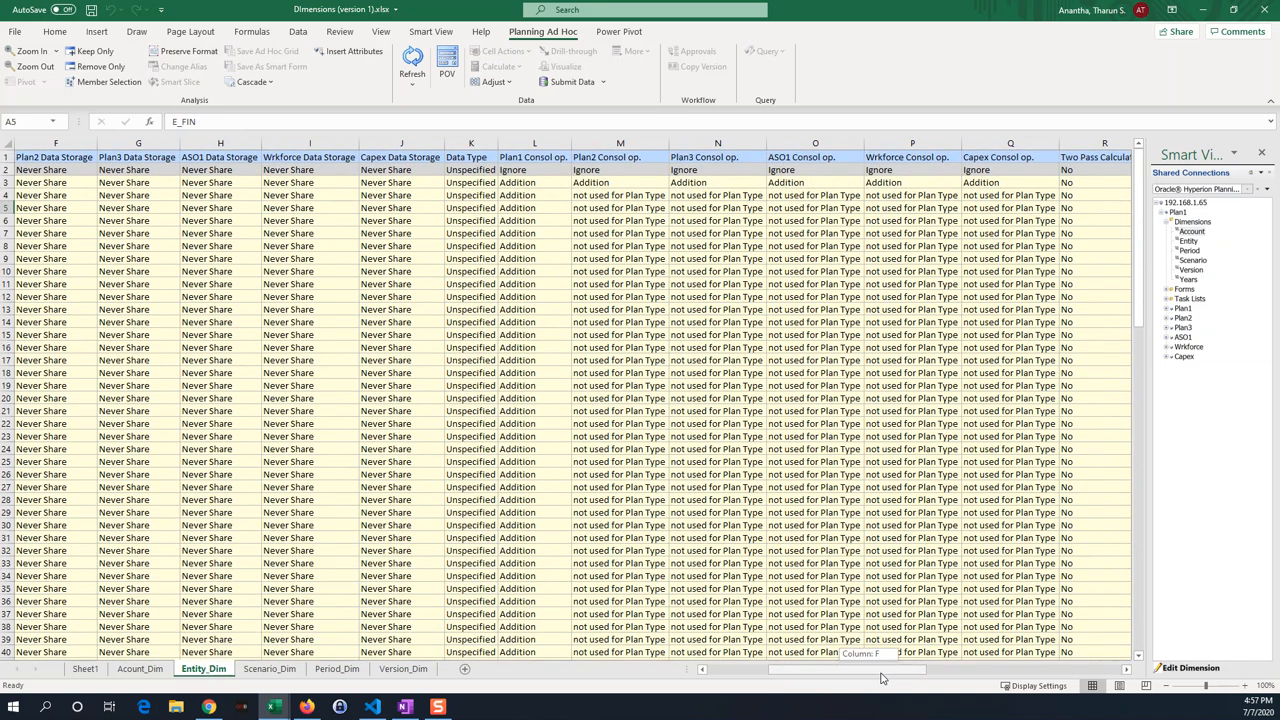
scroll("right", 3)
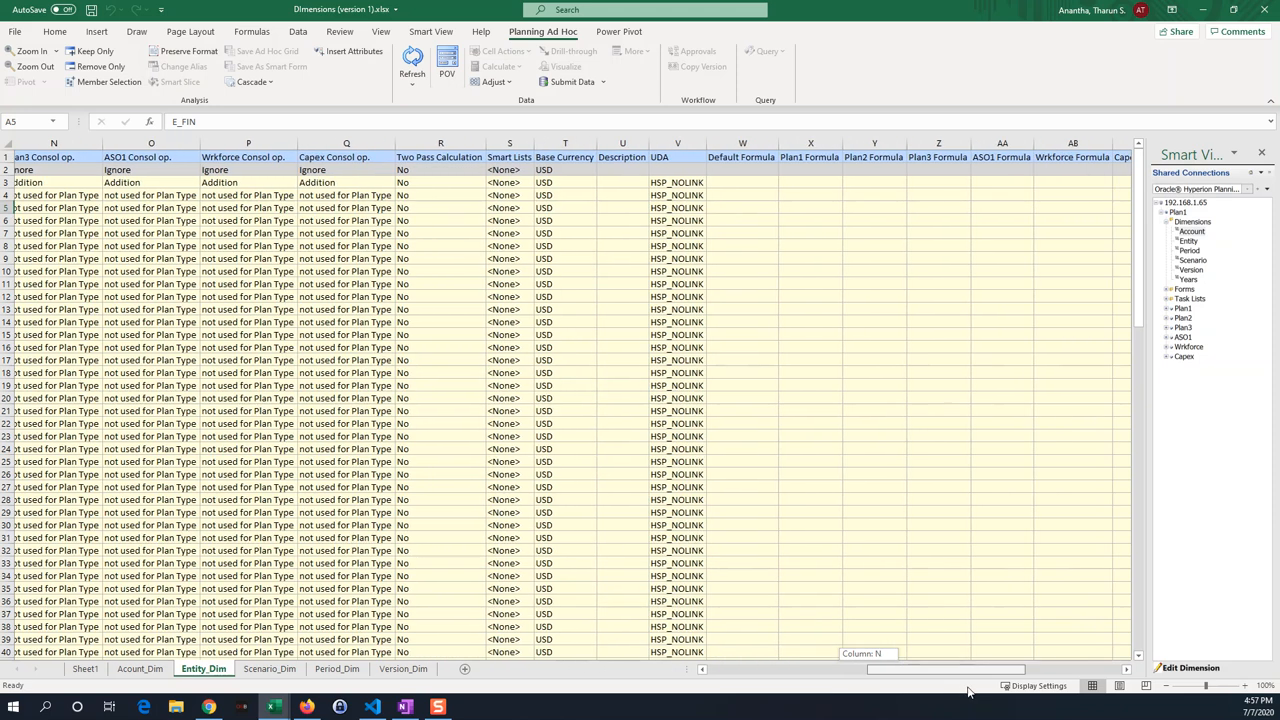
scroll("right", 3)
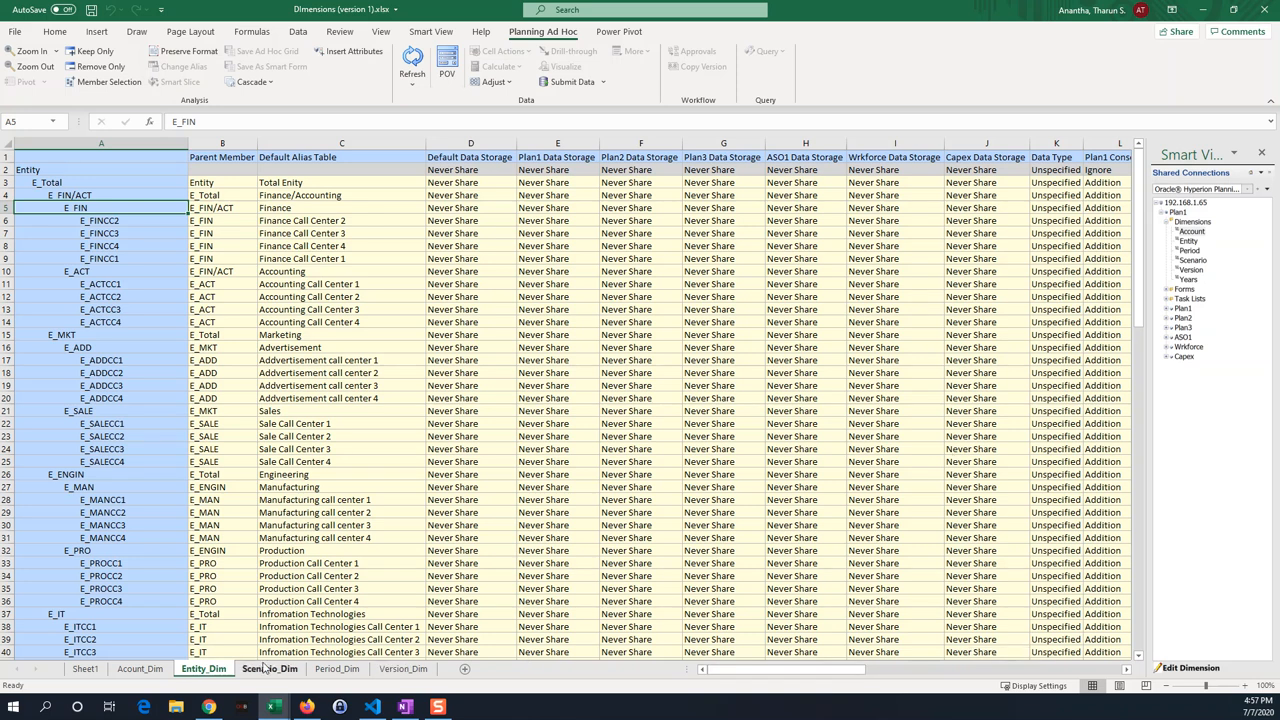
Show the Scenario_Dim property columns for S_ACT, S_BUD and S_FOR, including start/end years.
left_click(269, 668)
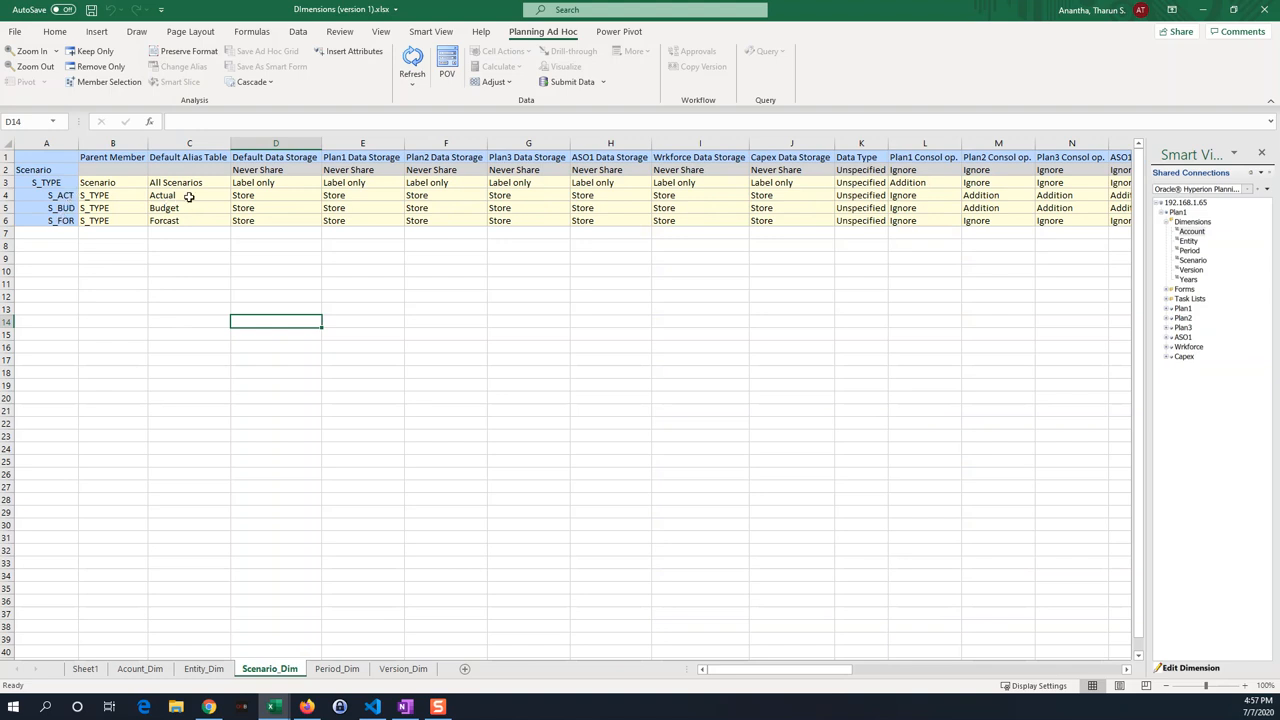
mouse_move(121, 226)
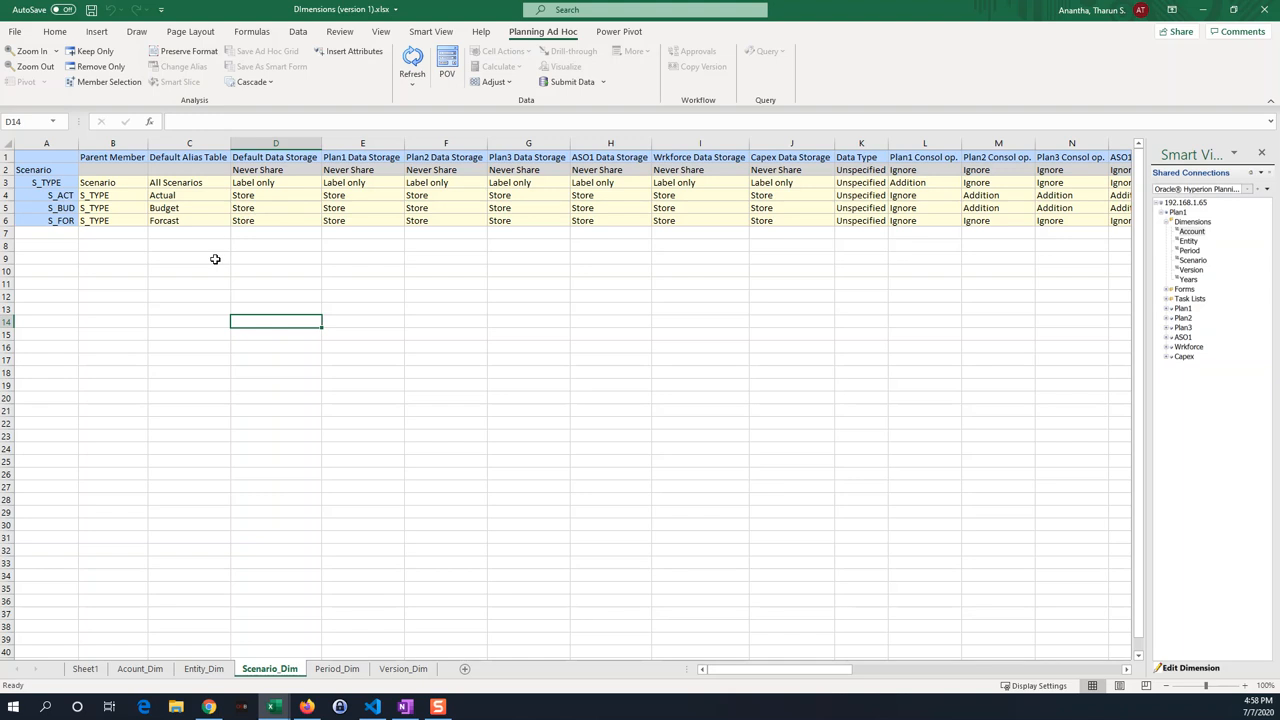
mouse_move(575, 213)
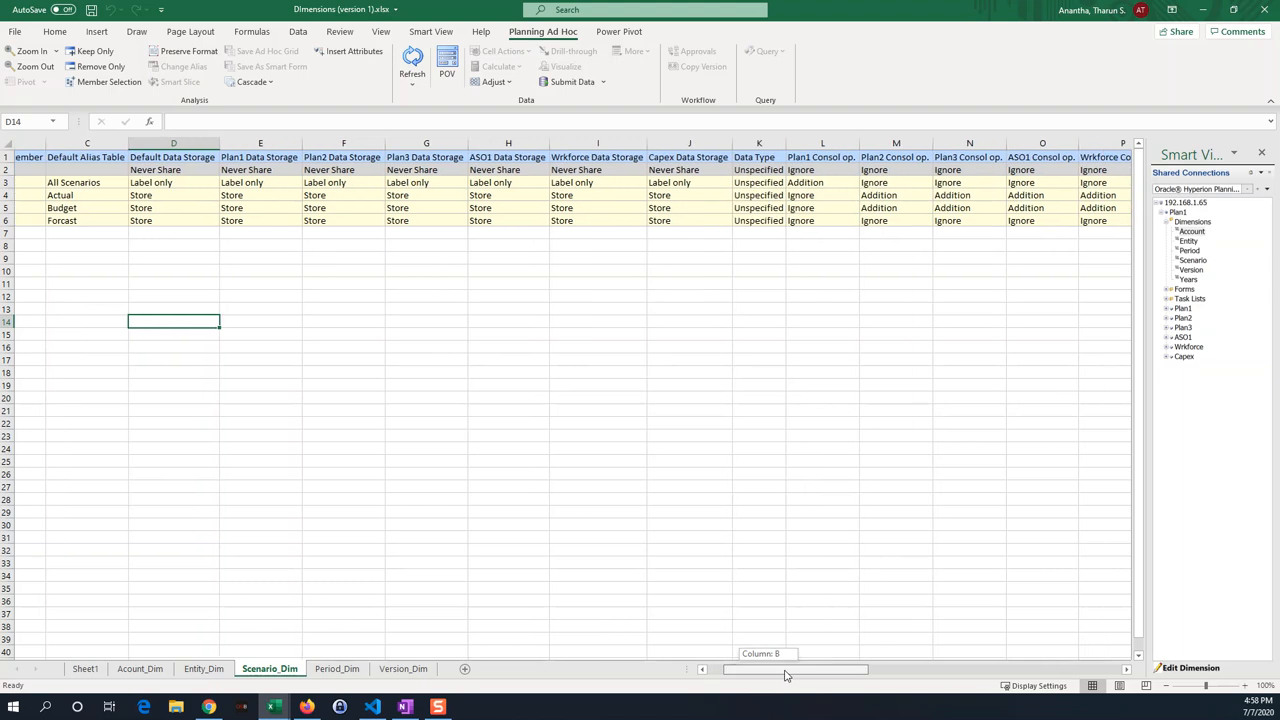
scroll("right", 3)
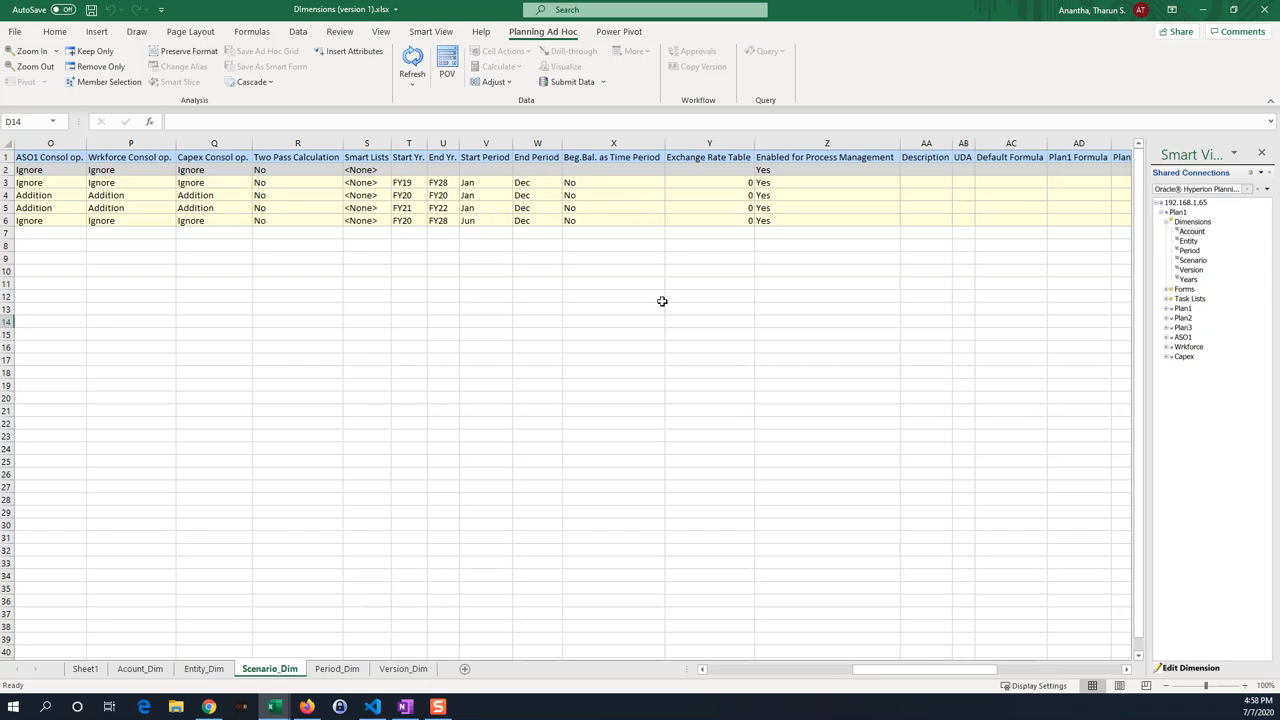
mouse_move(891, 691)
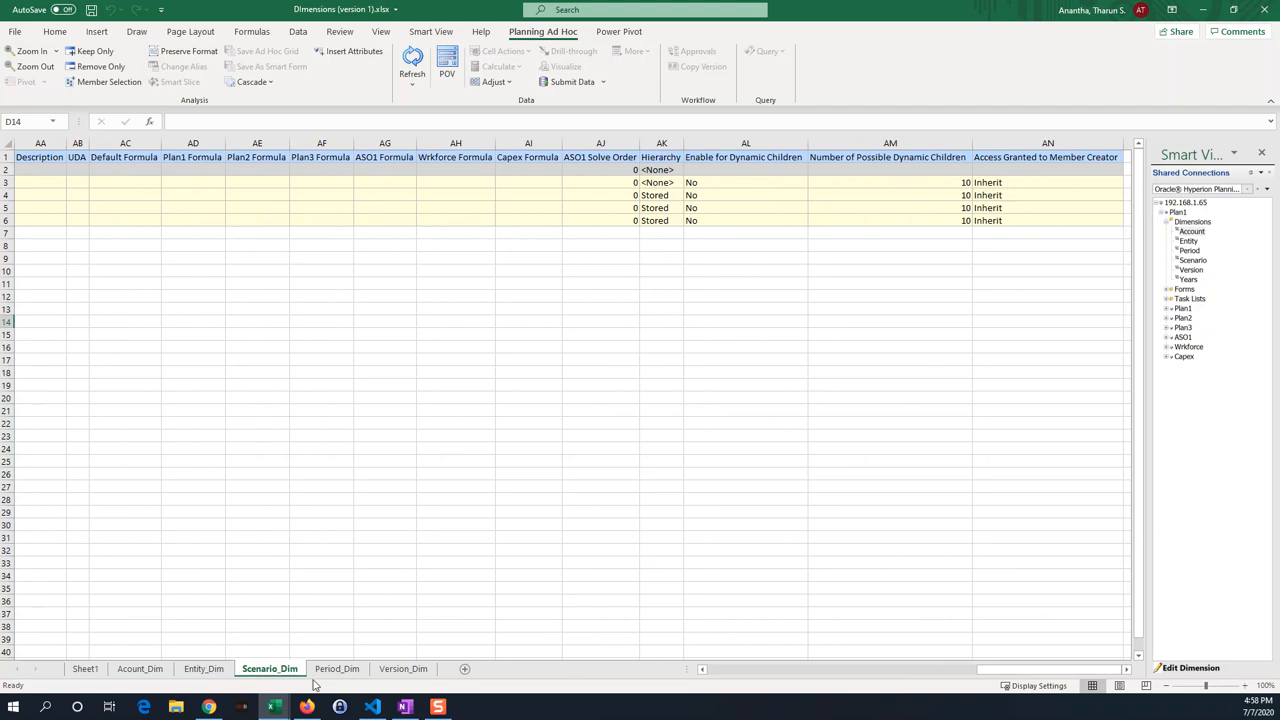
Look over the Period_Dim sheet, then bring up Version_Dim with V_TYPE, V_WORK, V_FIN and V_TARGET.
left_click(337, 668)
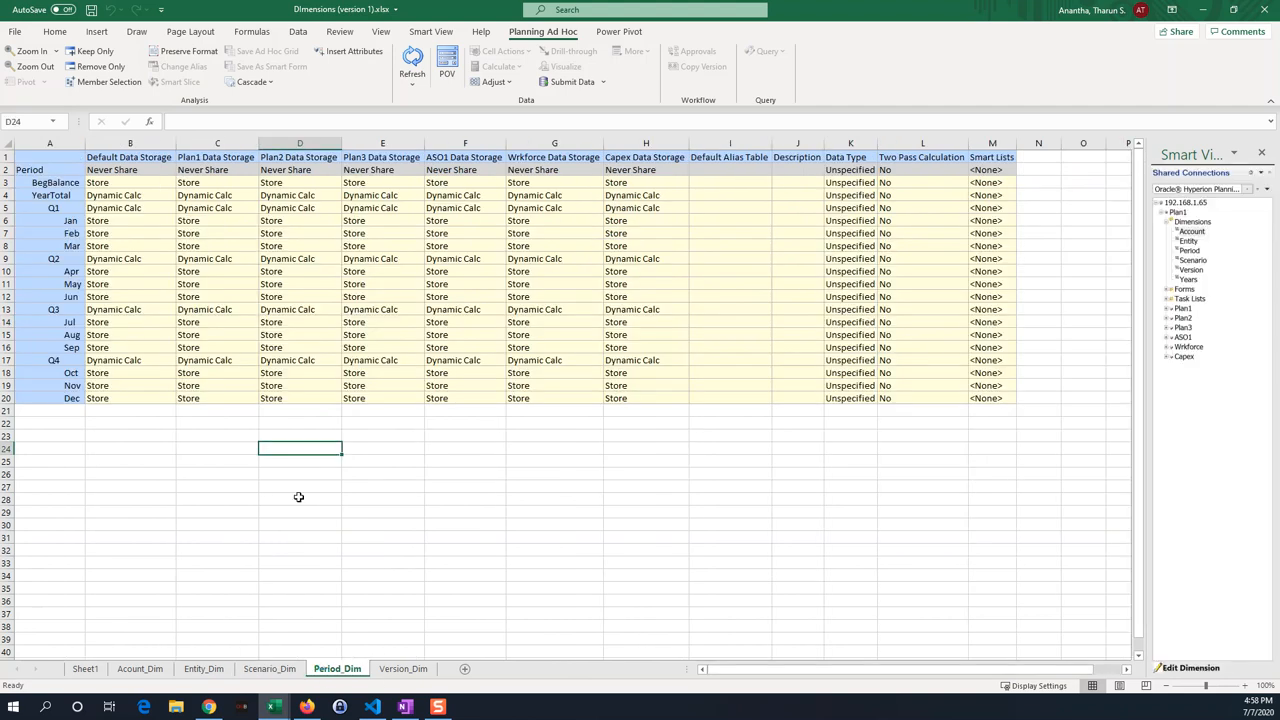
mouse_move(124, 250)
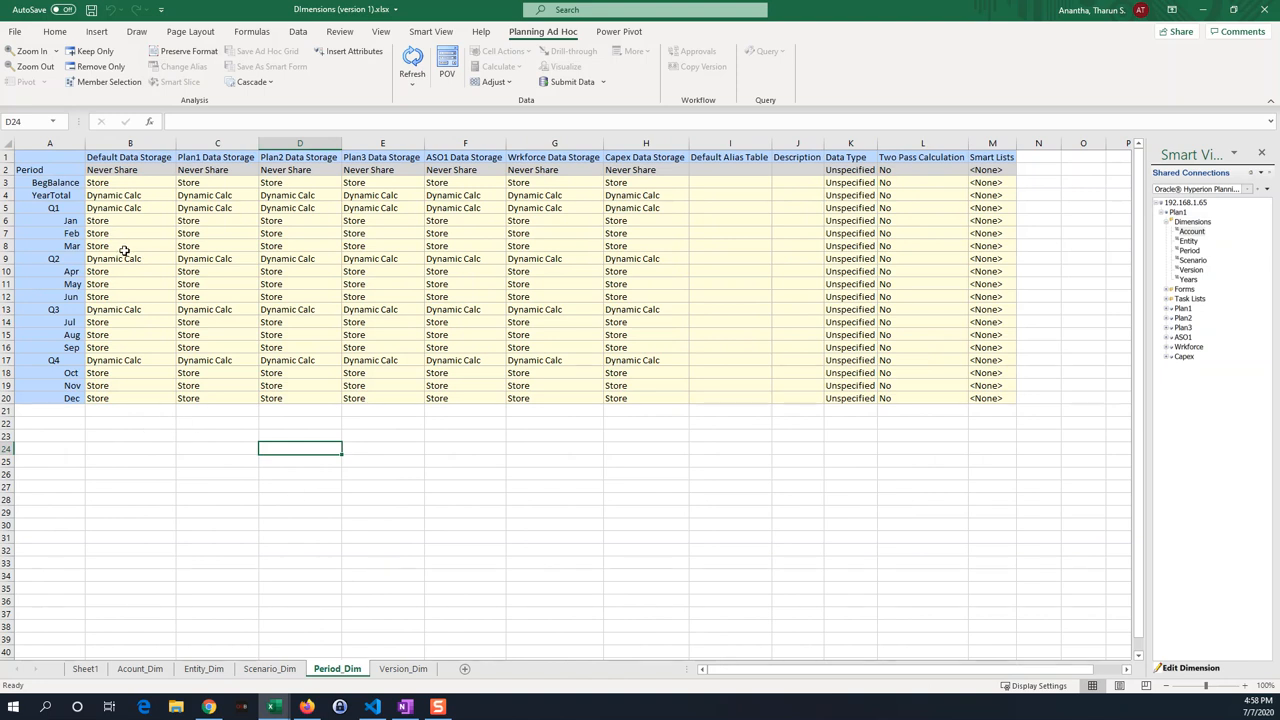
mouse_move(155, 197)
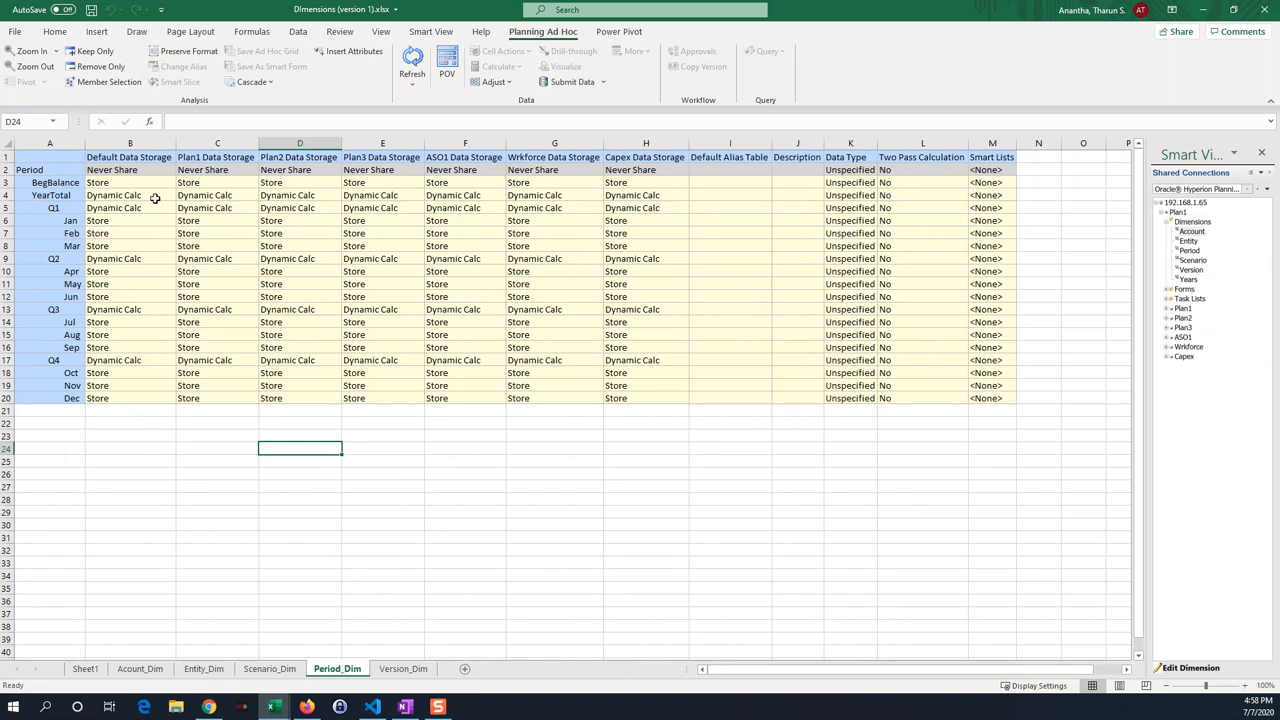
mouse_move(116, 226)
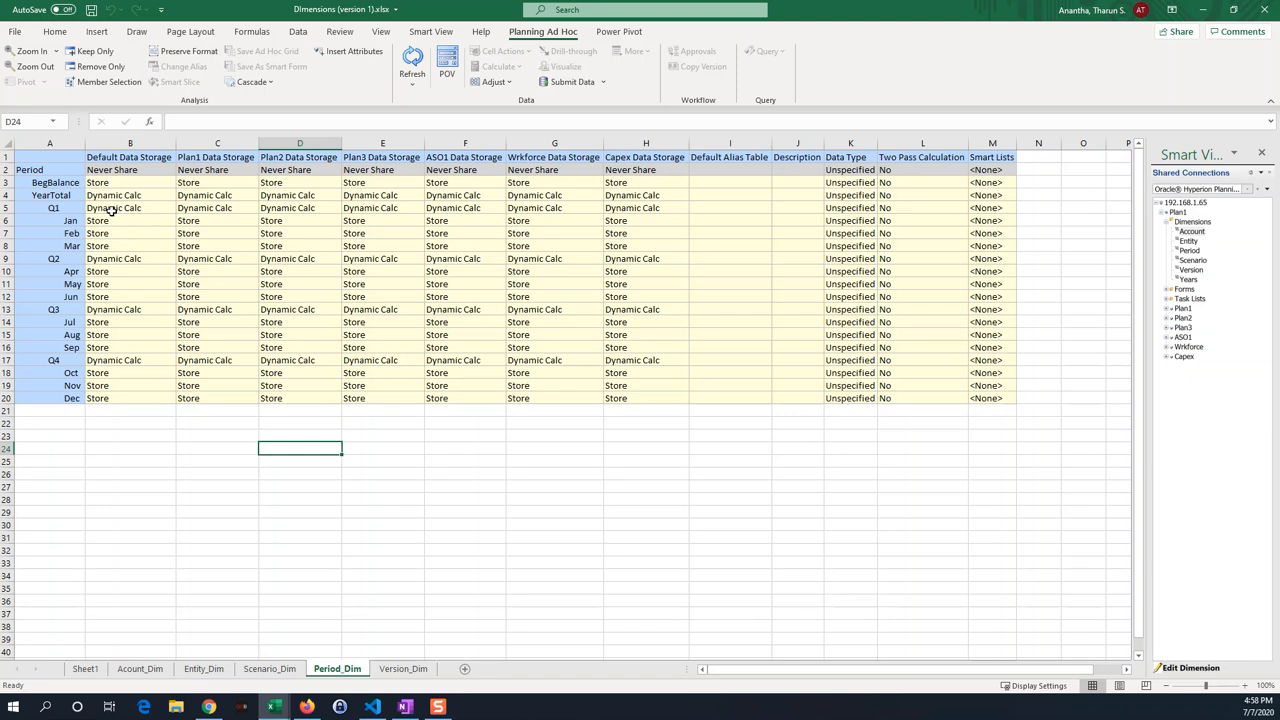
mouse_move(117, 218)
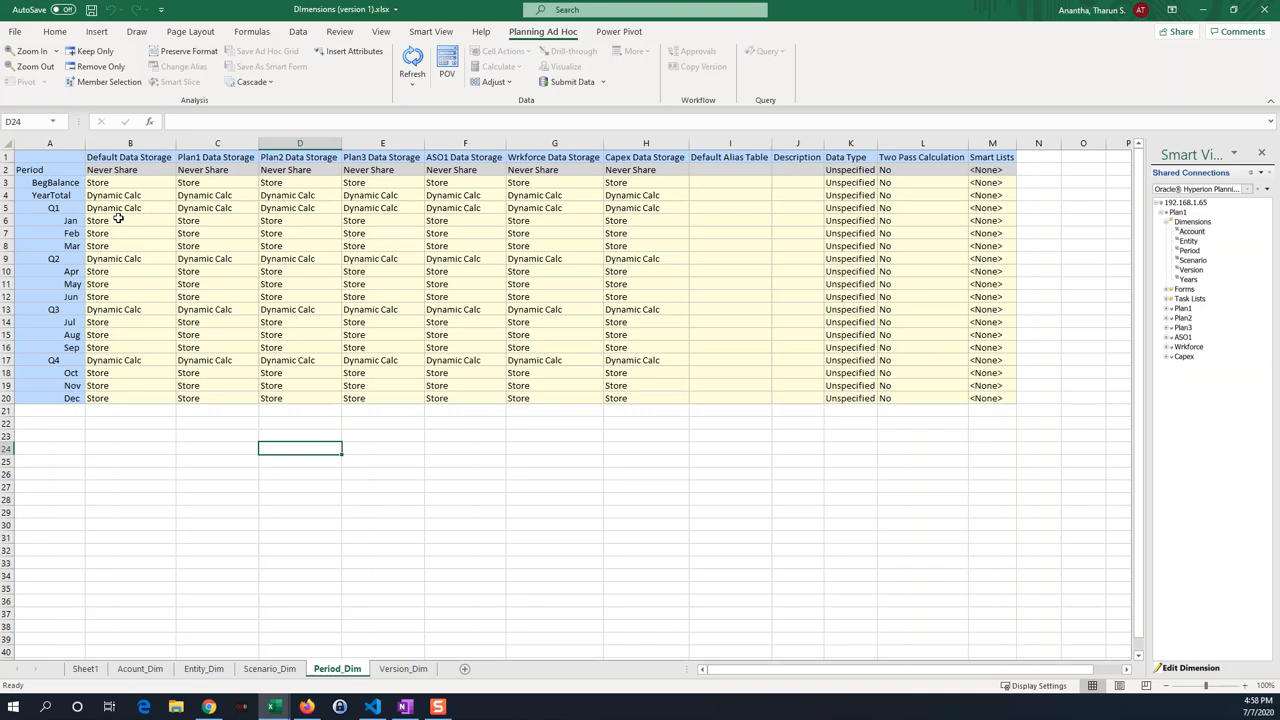
mouse_move(99, 322)
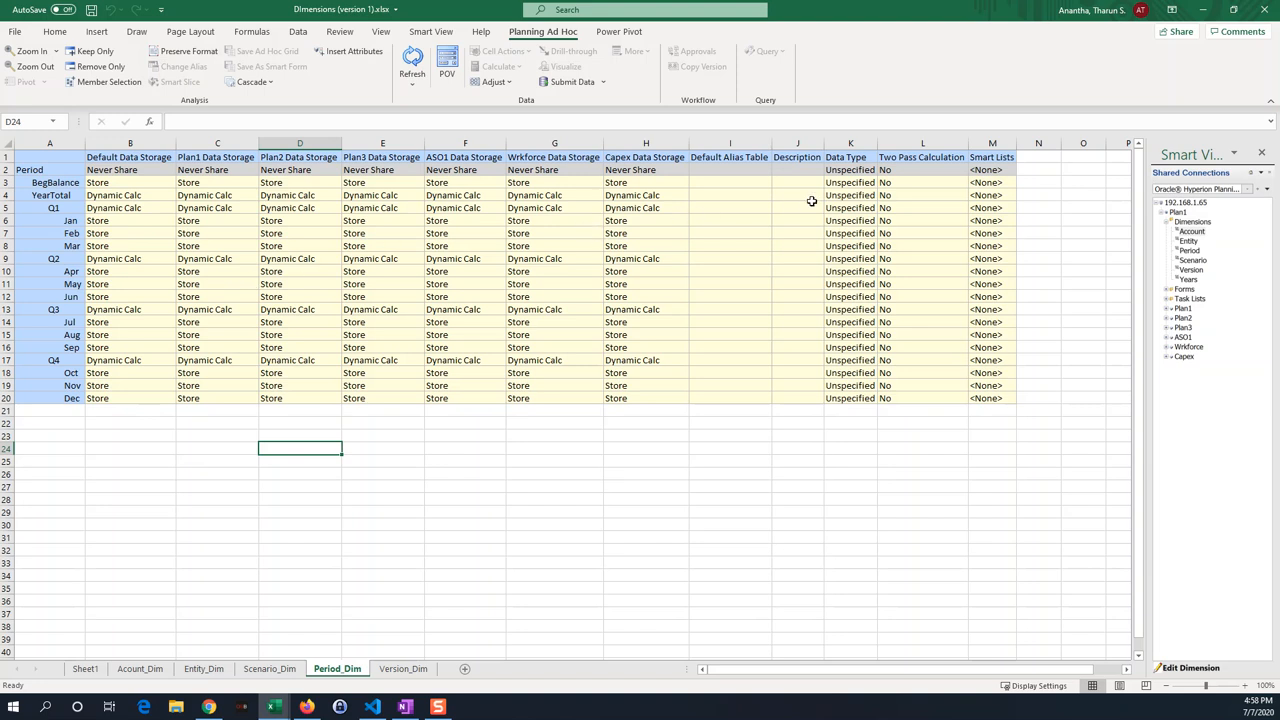
mouse_move(648, 681)
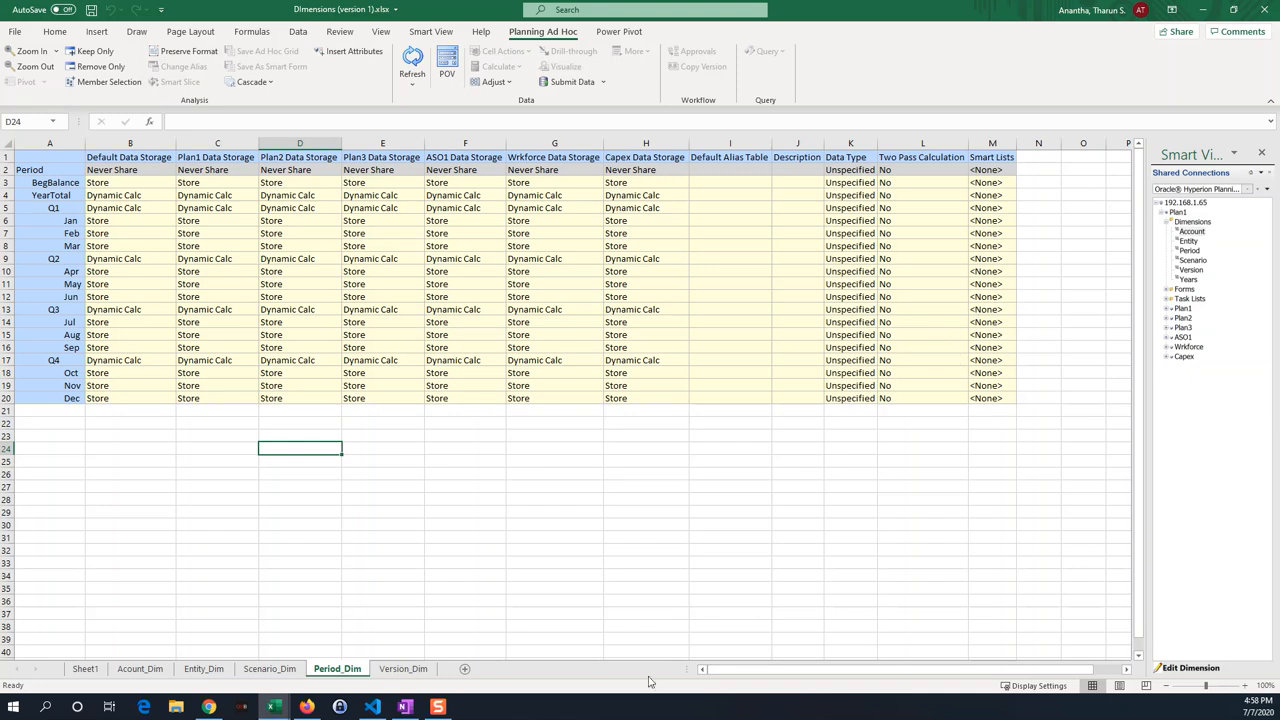
left_click(403, 668)
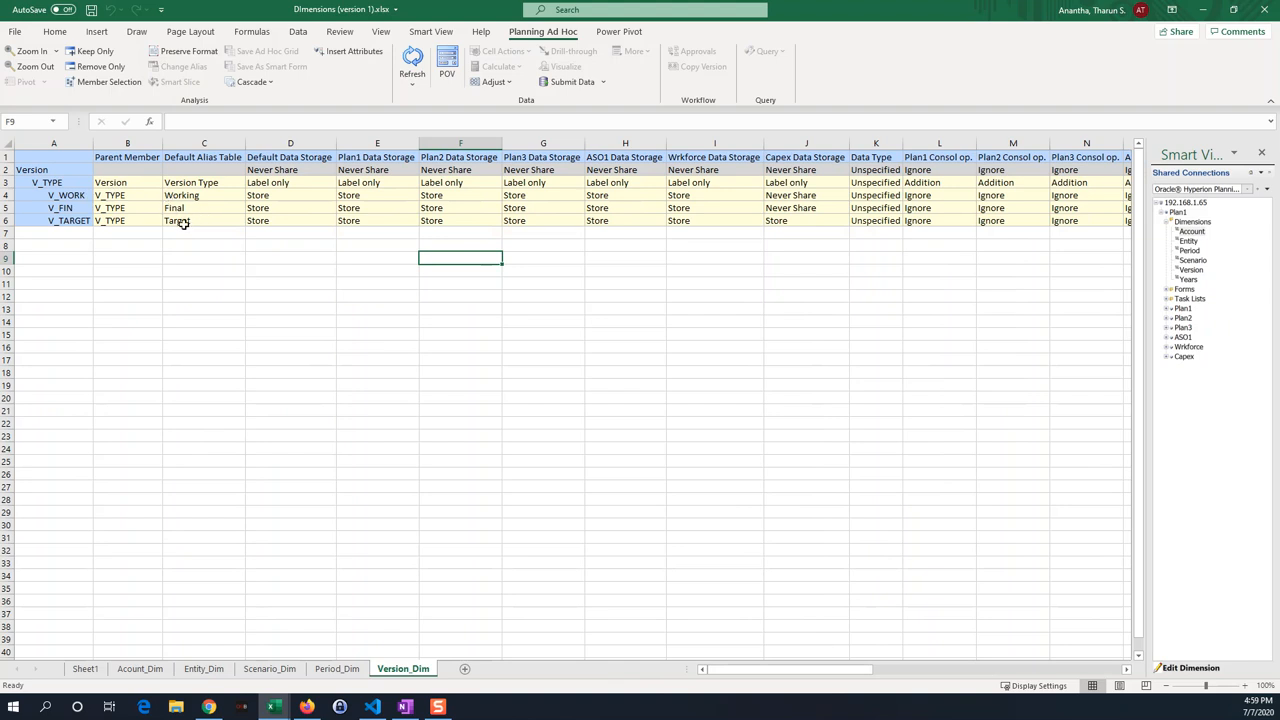
left_click(377, 359)
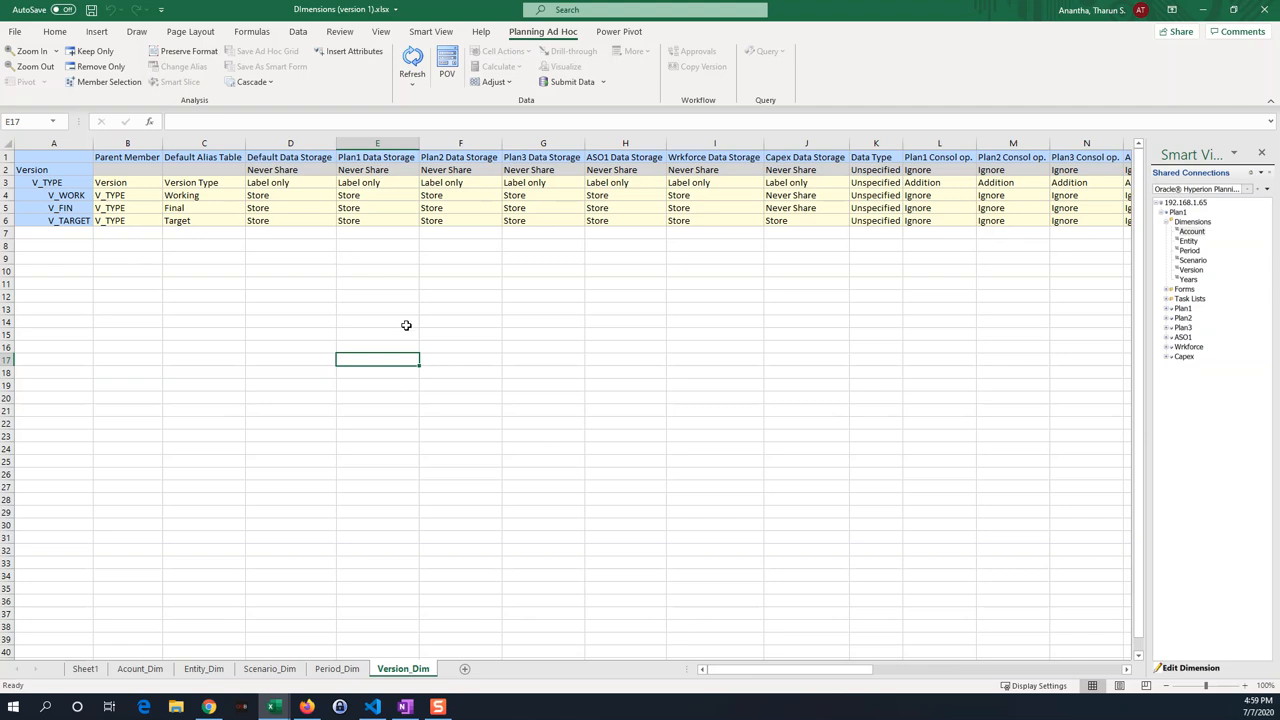
mouse_move(82, 201)
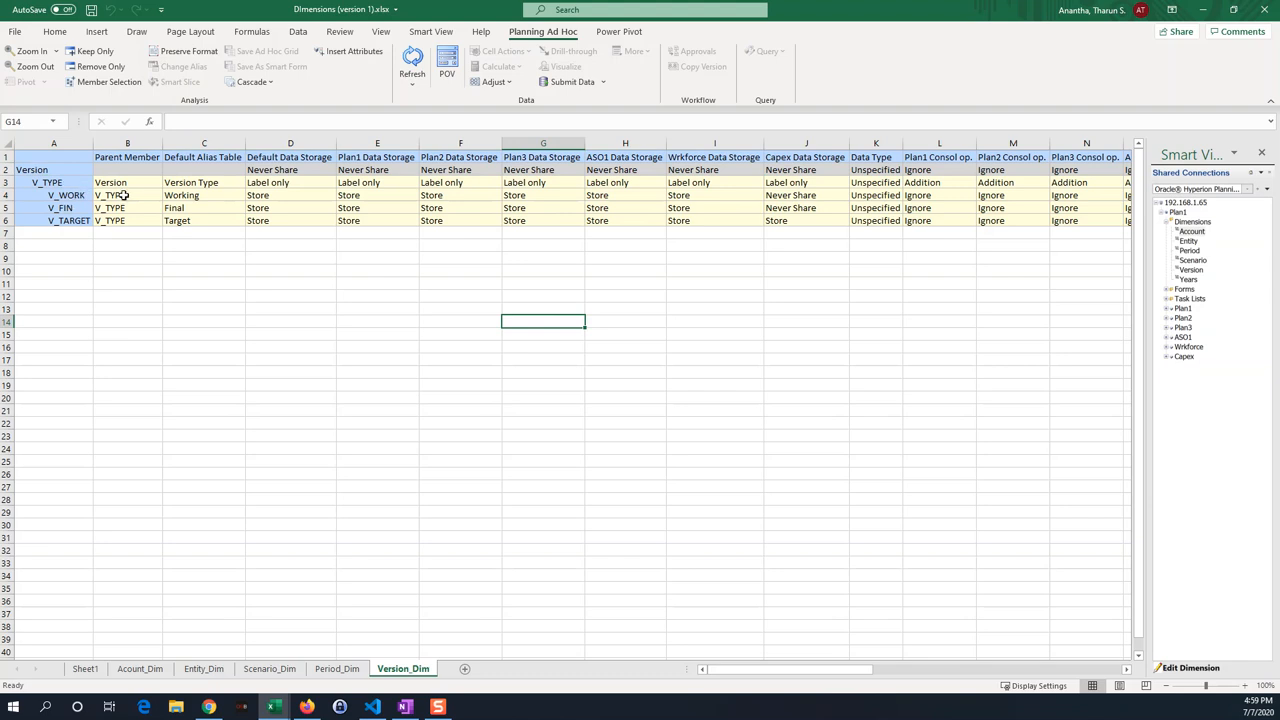
mouse_move(831, 204)
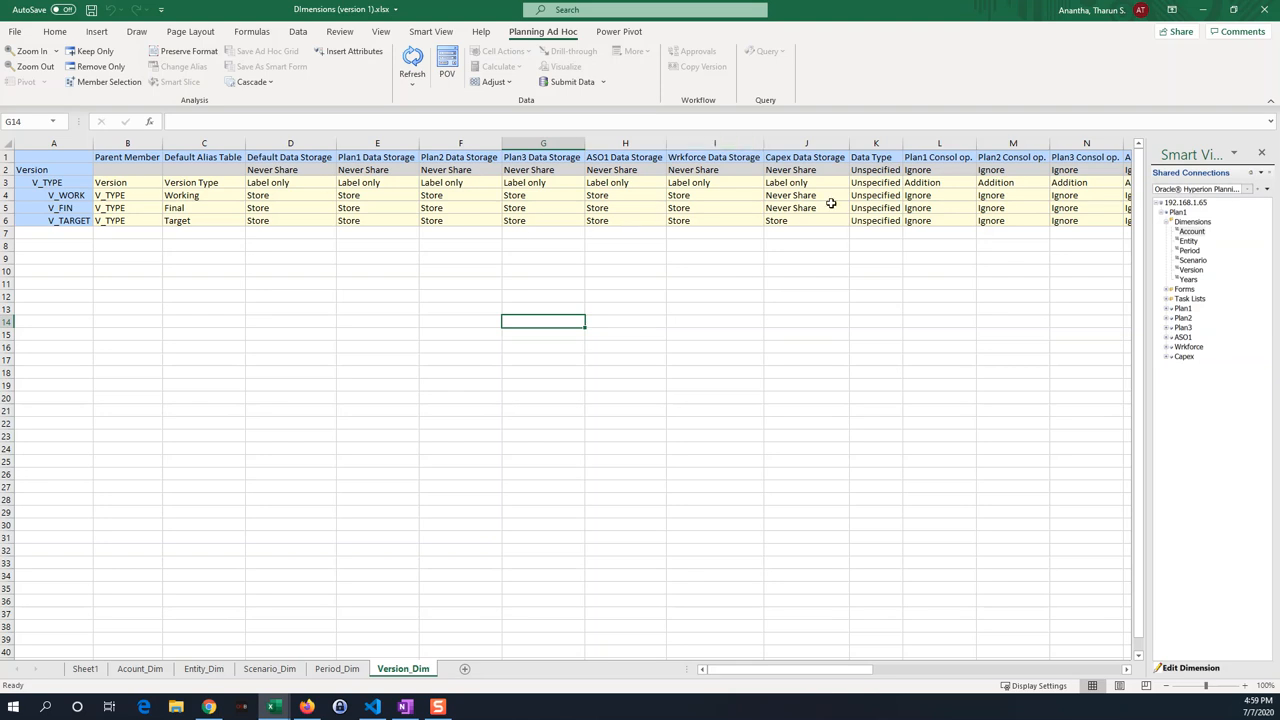
scroll("right", 3)
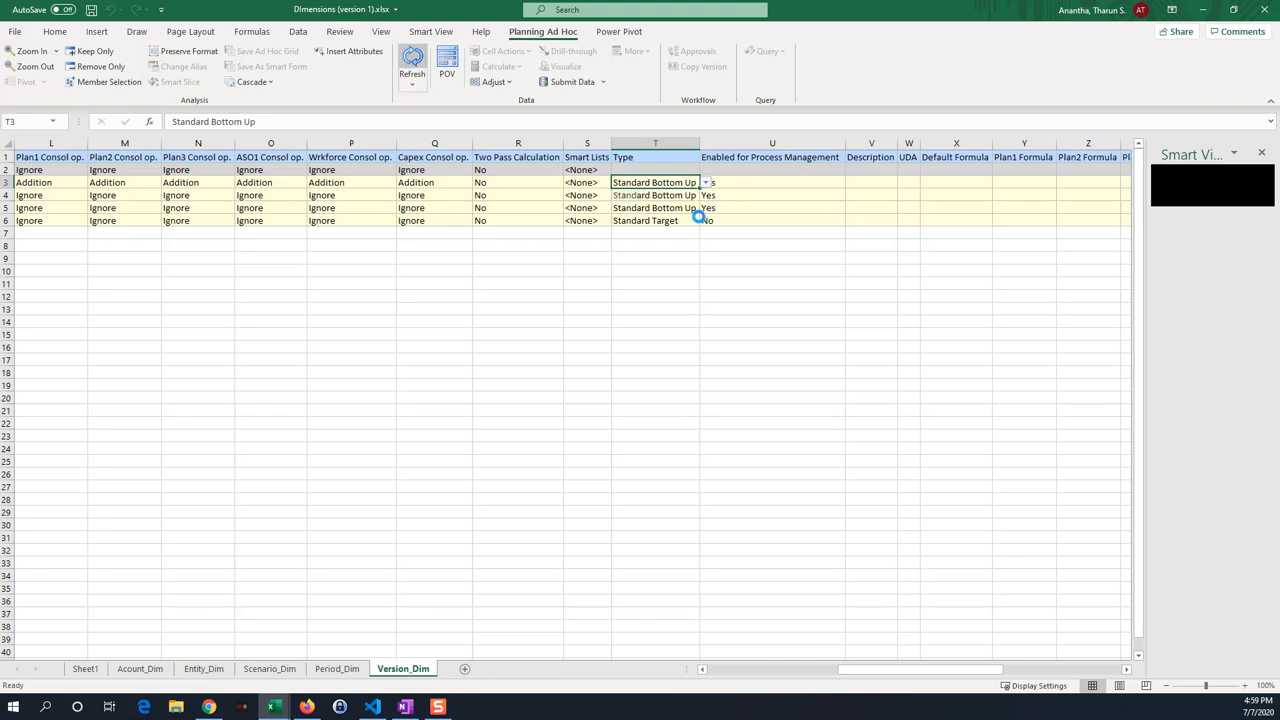
left_click(706, 182)
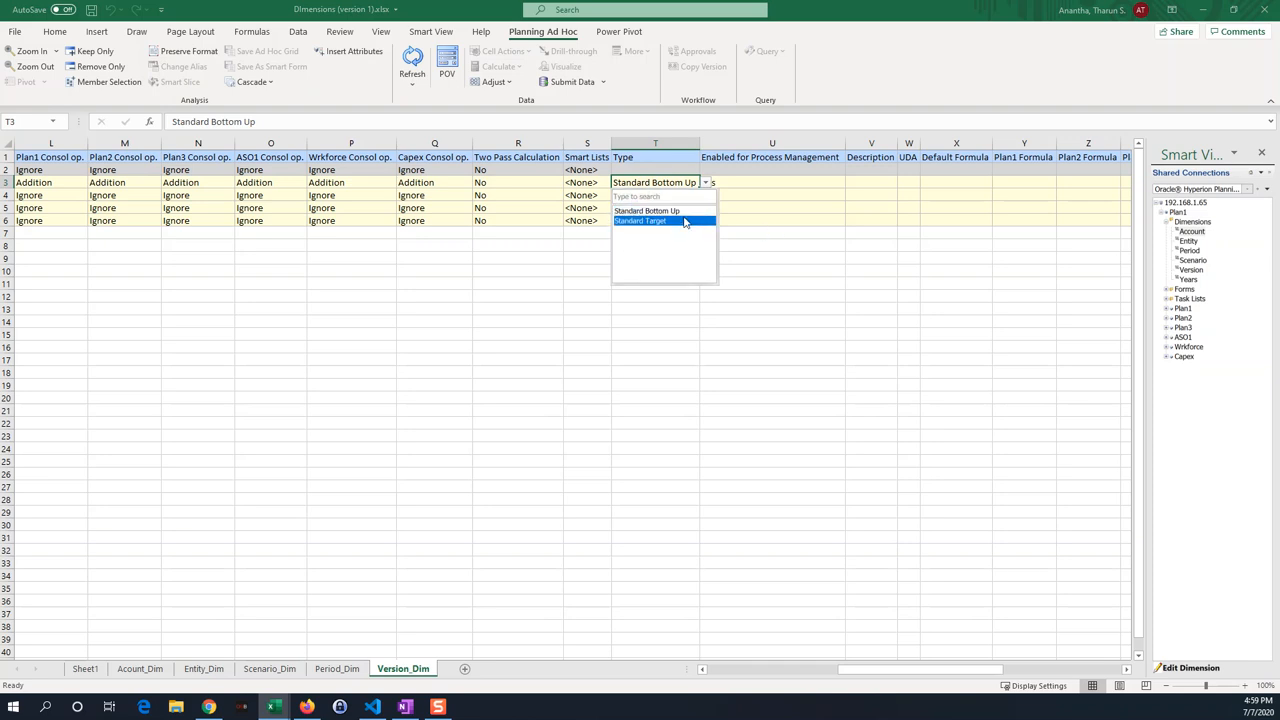
left_click(640, 221)
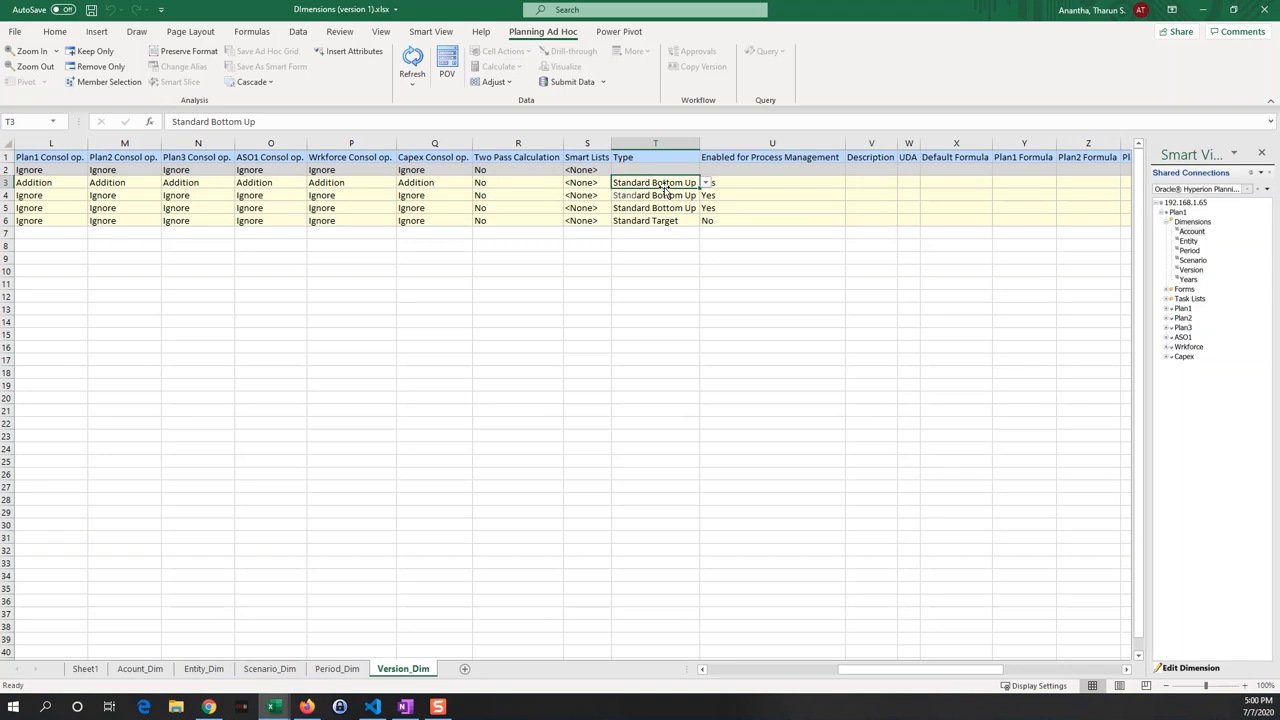
mouse_move(563, 236)
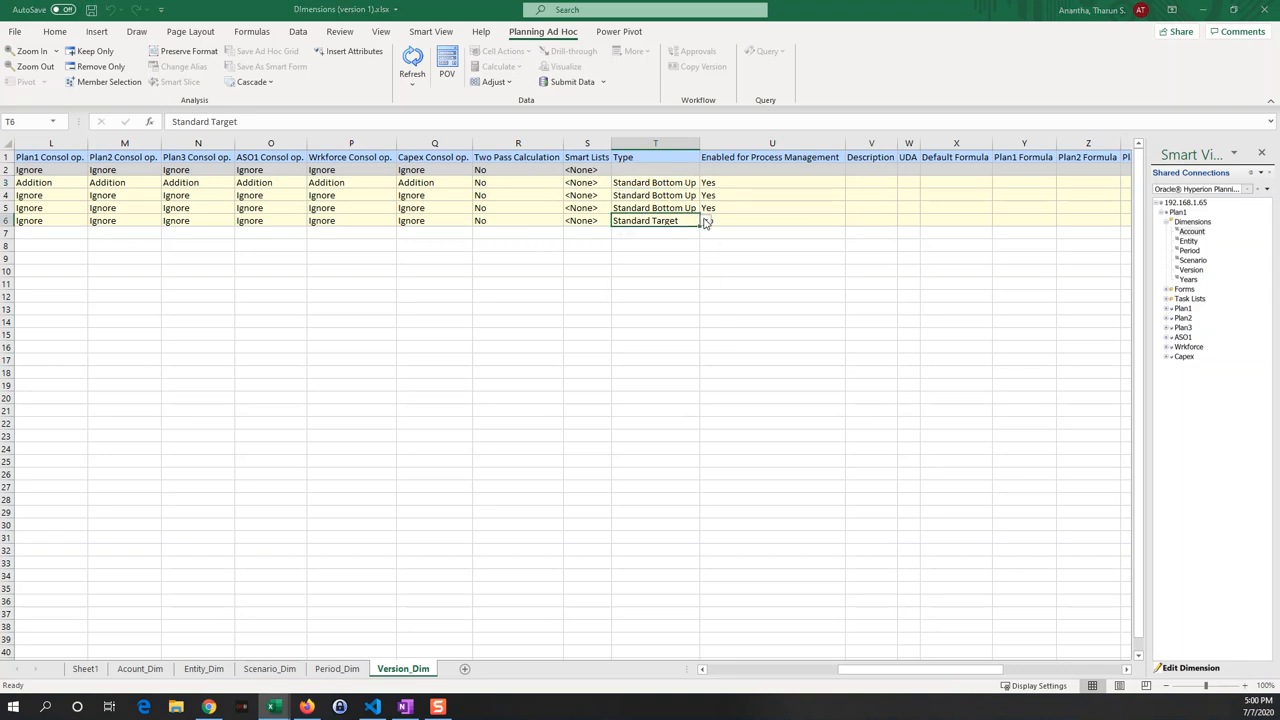
left_click(706, 221)
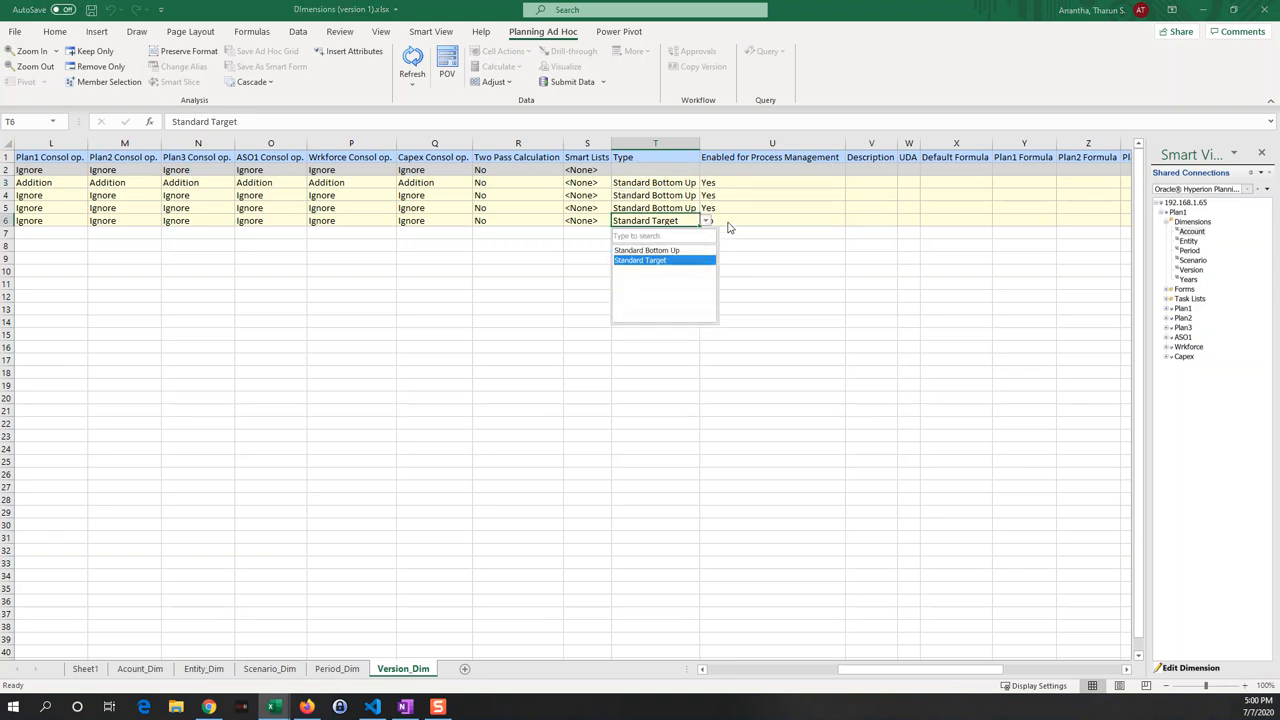
left_click(639, 260)
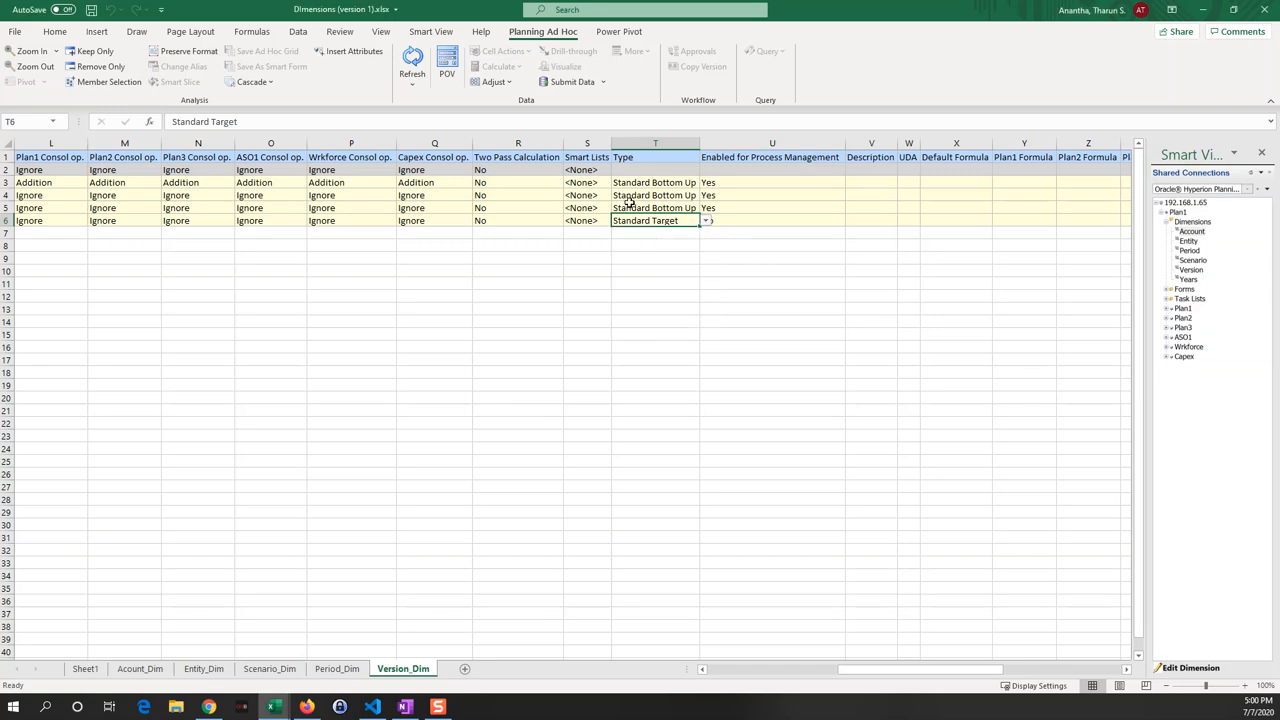
mouse_move(473, 301)
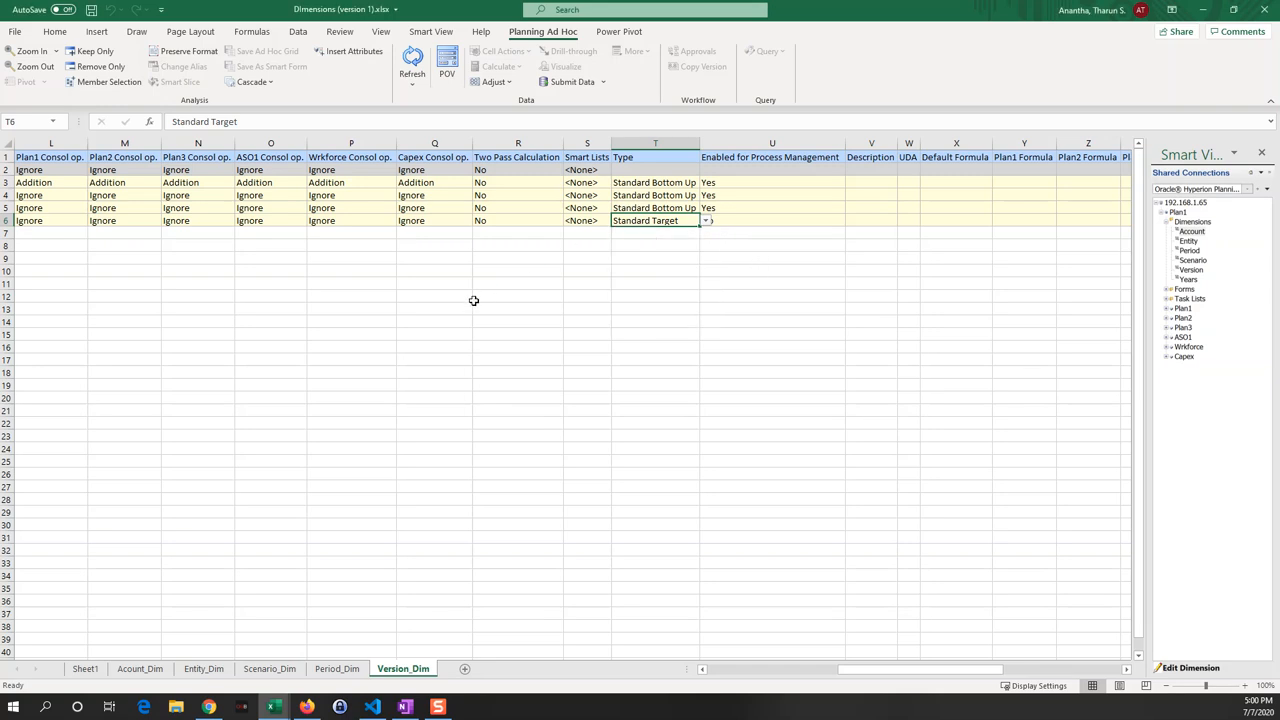
mouse_move(934, 624)
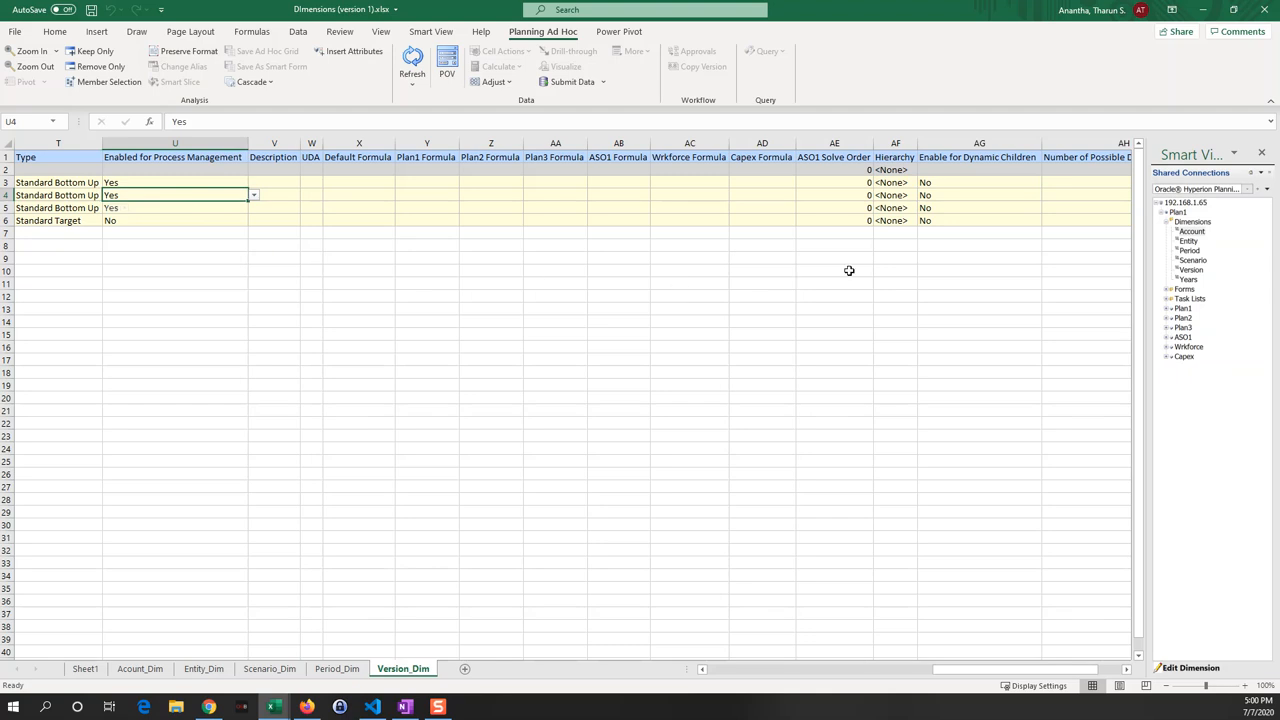
scroll("right", 3)
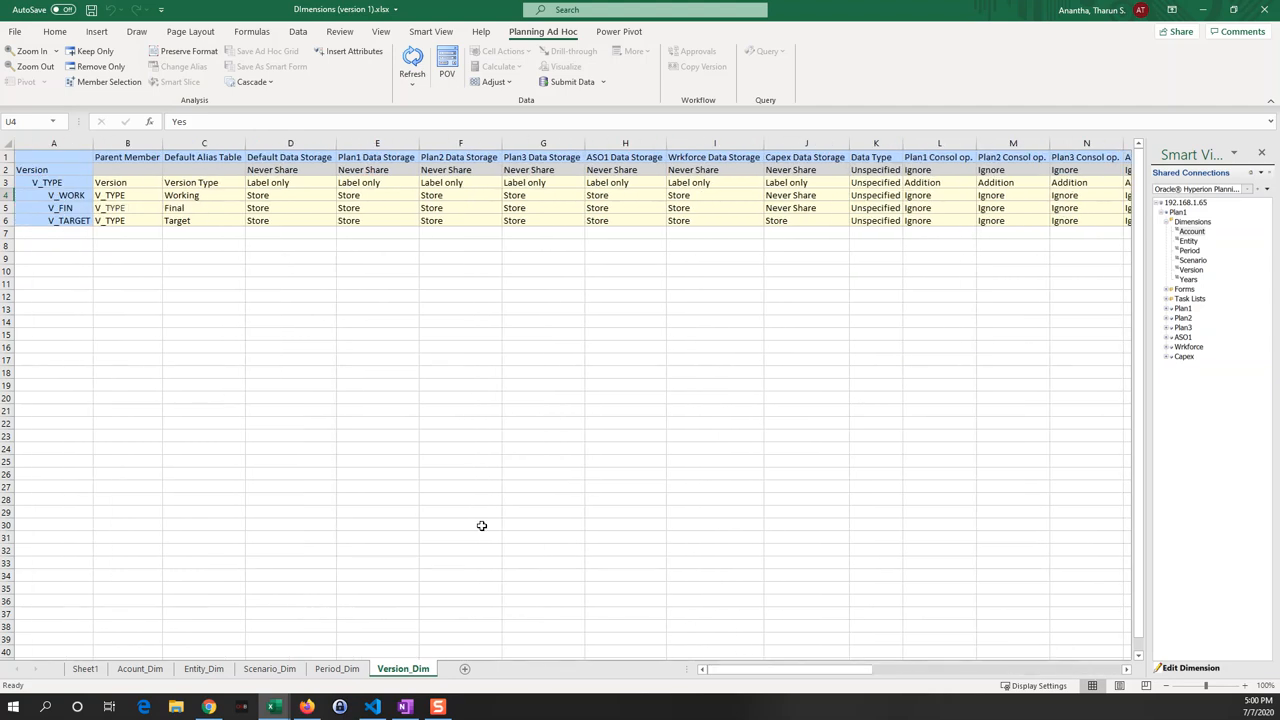
mouse_move(410, 506)
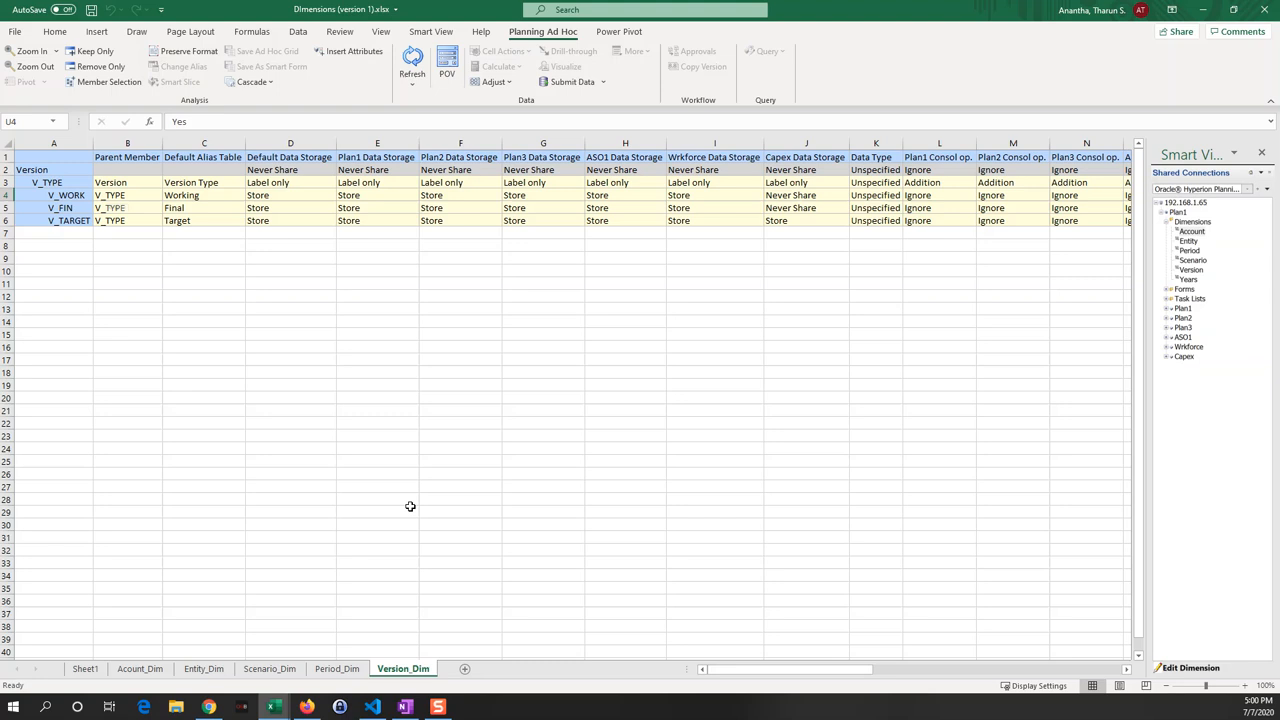
mouse_move(240, 507)
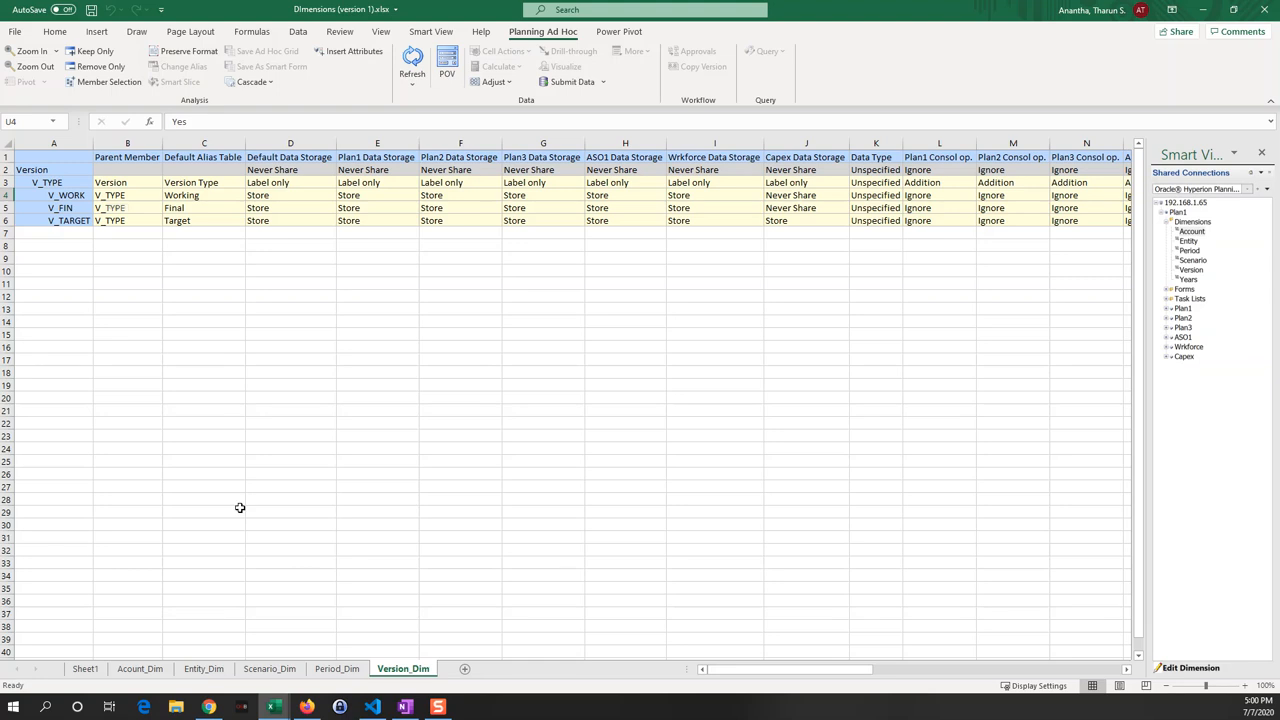